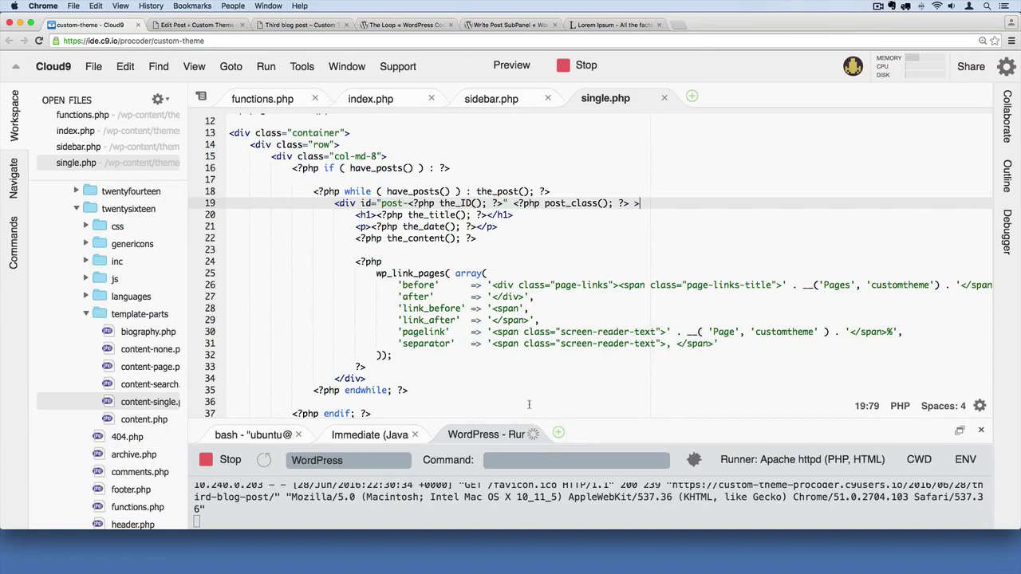
Step: View the published Third blog post and its Page1, Page2 links
left_click(295, 25)
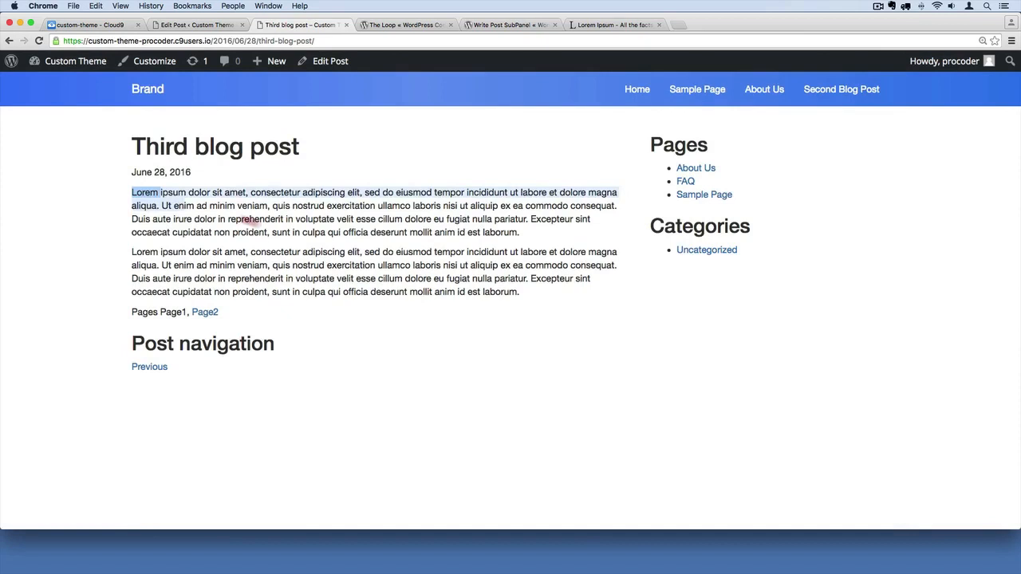
left_click_drag(131, 192, 553, 307)
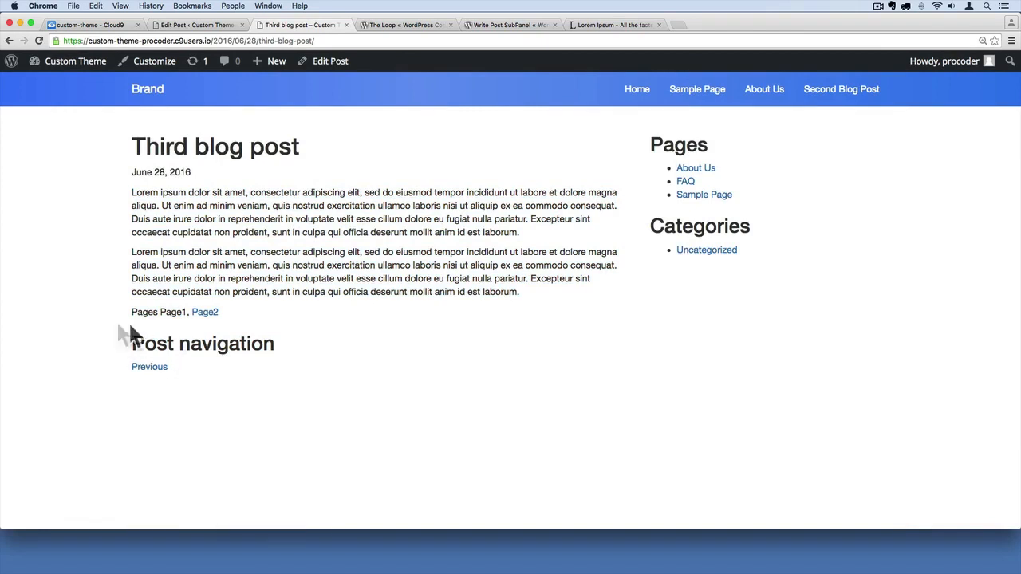
triple_click(215, 146)
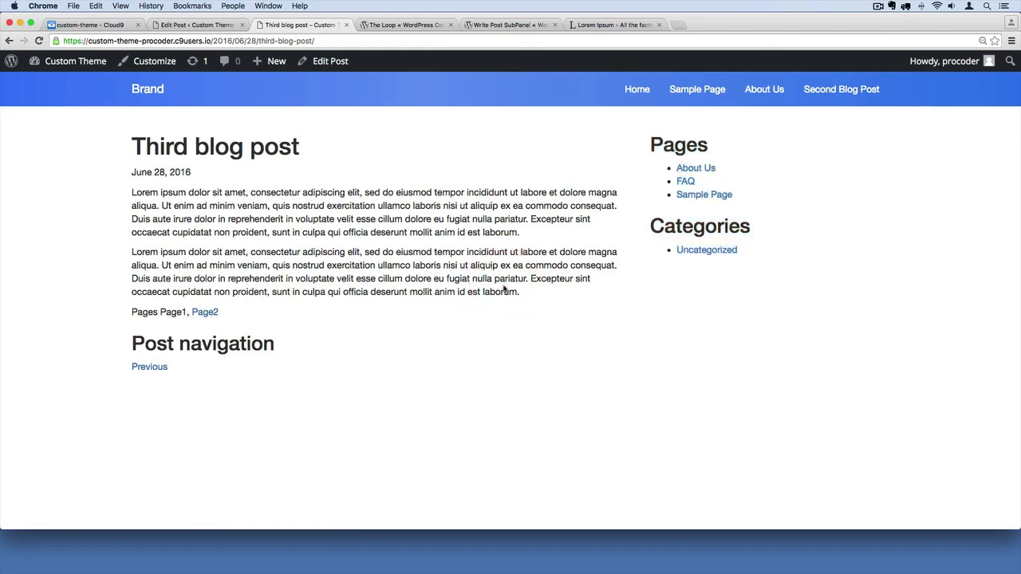
mouse_move(404, 190)
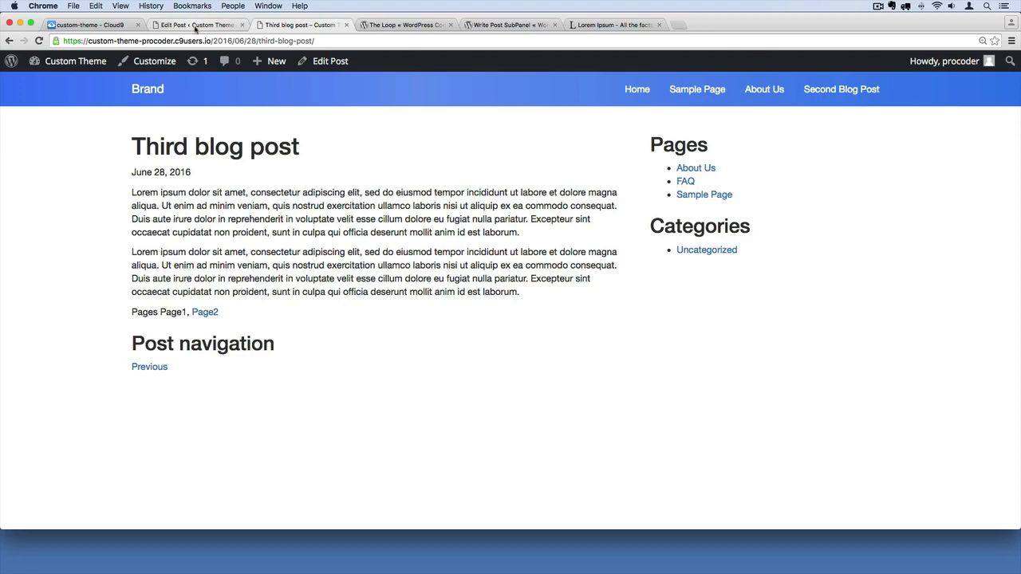
Step: Show the post's <!--nextpage--> break in the editor, then return to single.php
left_click(183, 26)
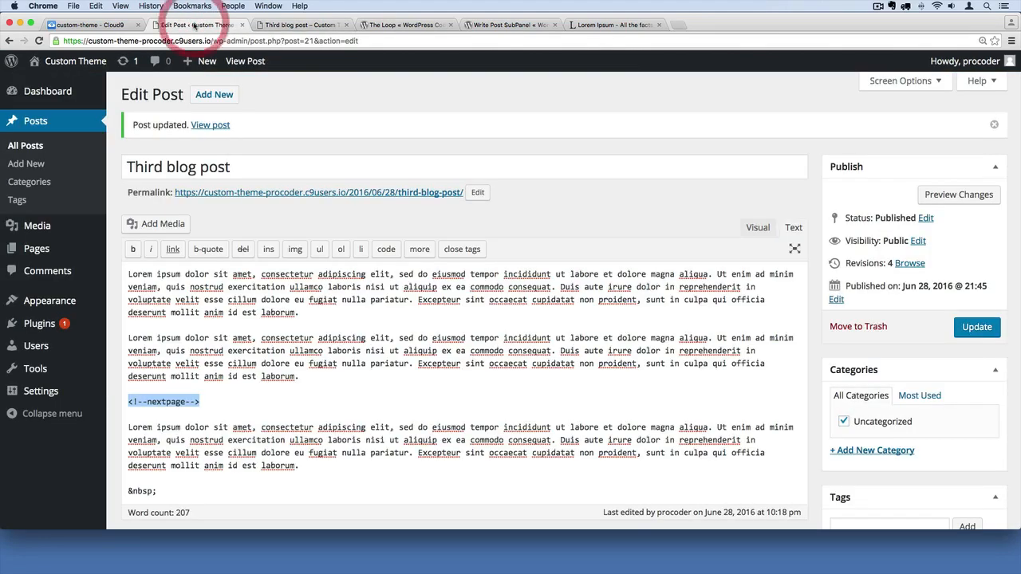
left_click(298, 25)
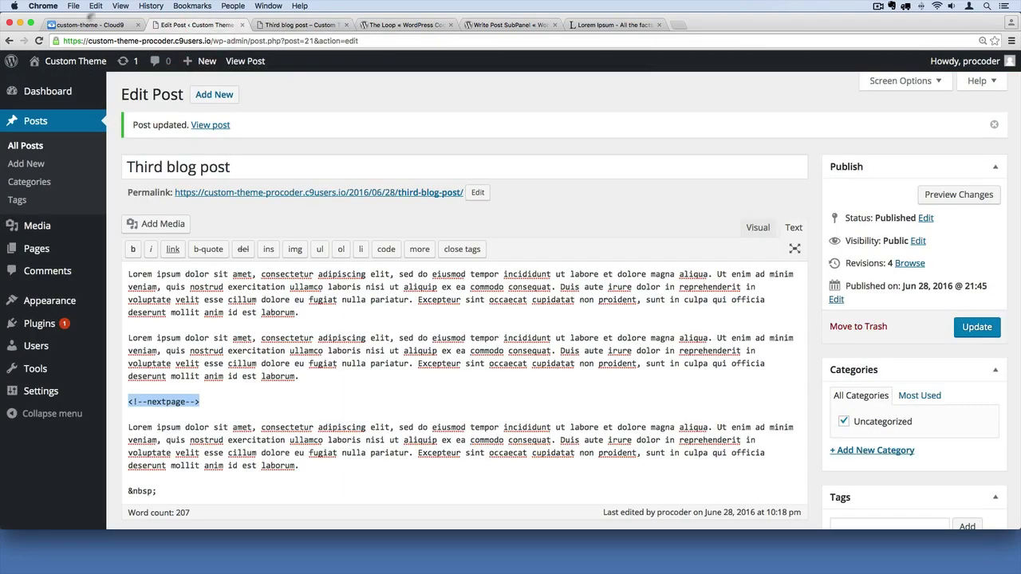
left_click(79, 24)
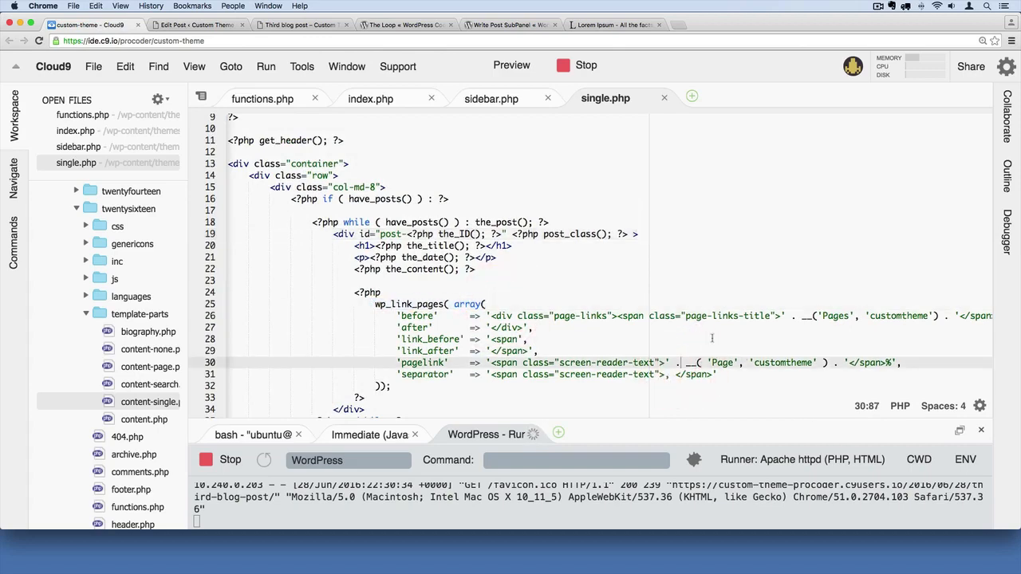
Step: Change the wp_link_pages labels to 'Pages: ' and 'Page ', save, and revisit the post
scroll("down", 3)
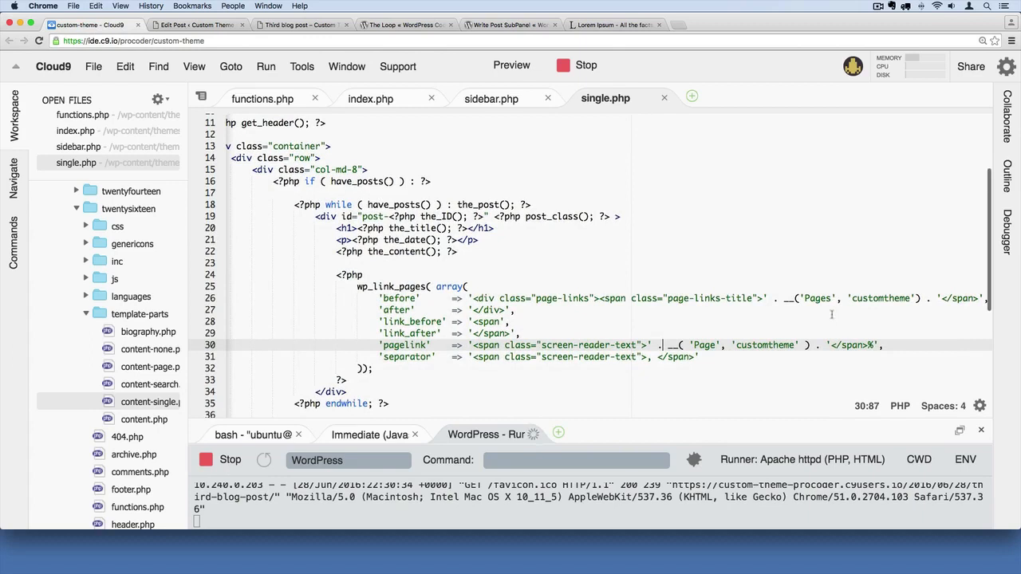
left_click(824, 298)
type(": ")
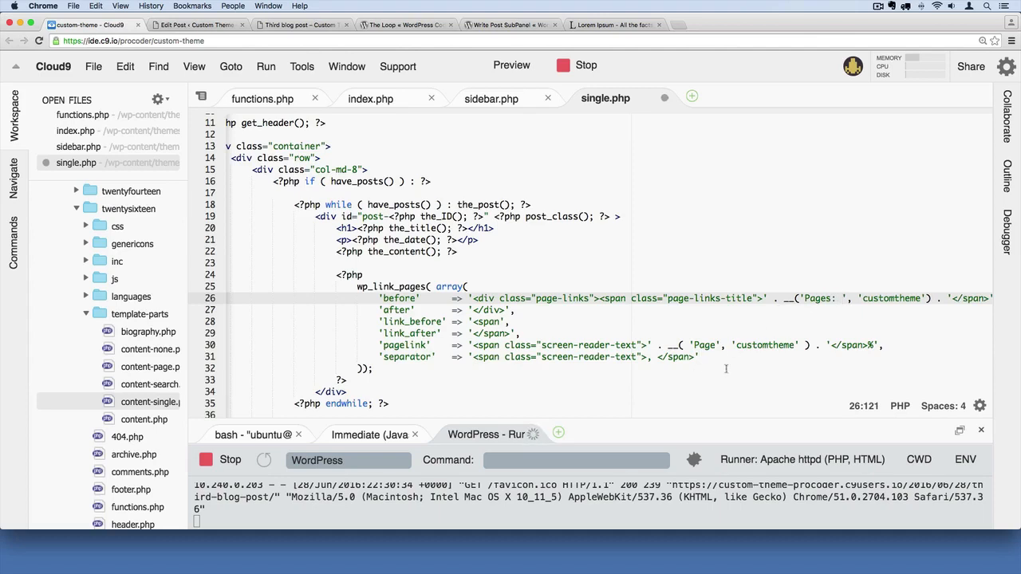
left_click(722, 345)
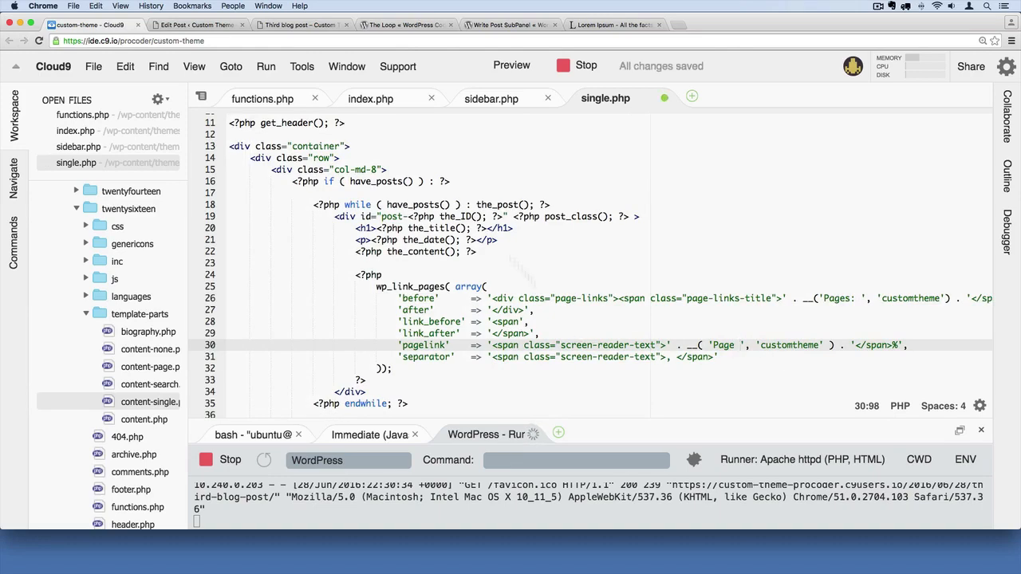
left_click(295, 24)
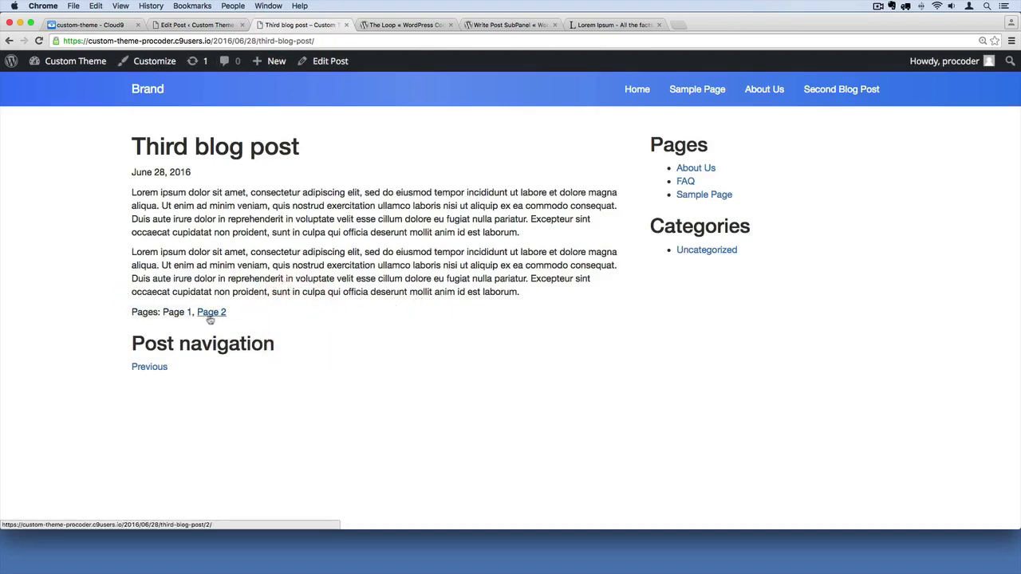
Step: Test the Page 2 and Page 1 links, then return to single.php
left_click(211, 311)
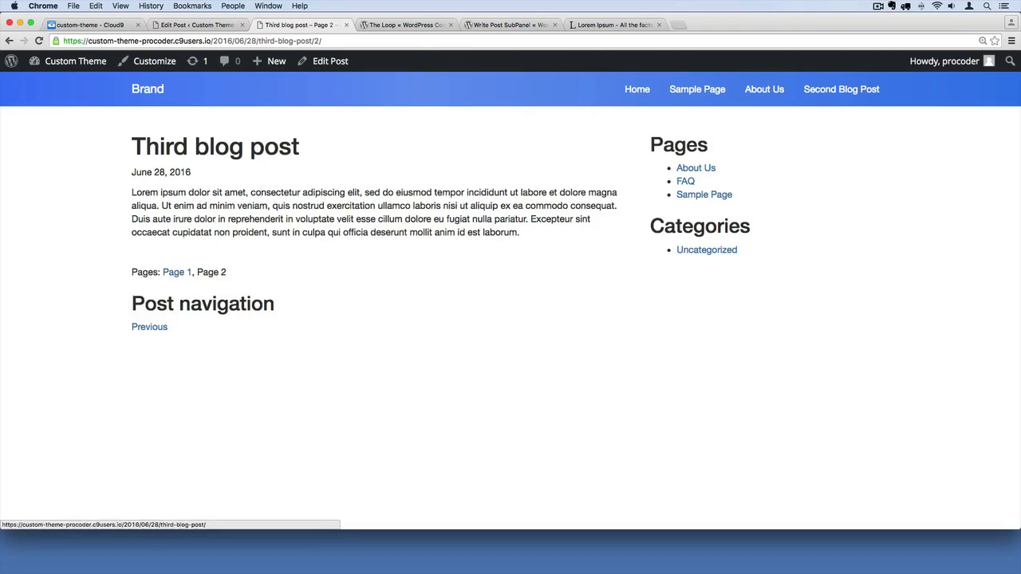
left_click(176, 272)
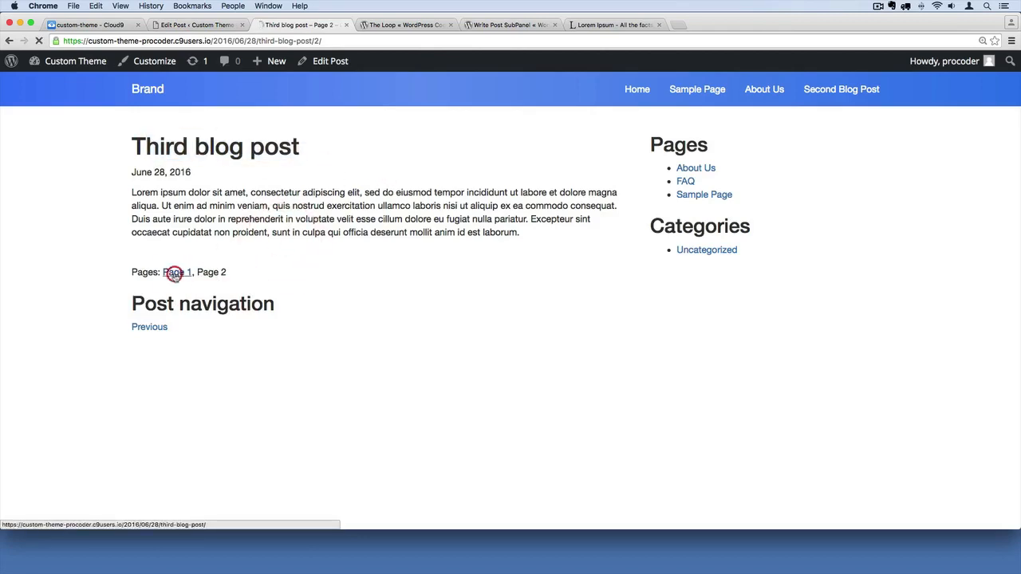
left_click(176, 272)
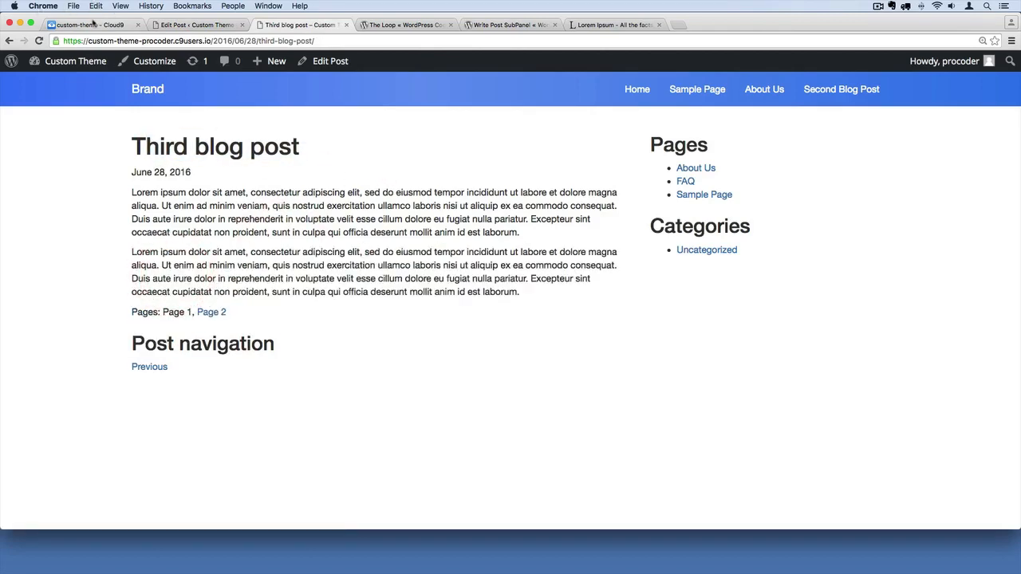
left_click(92, 25)
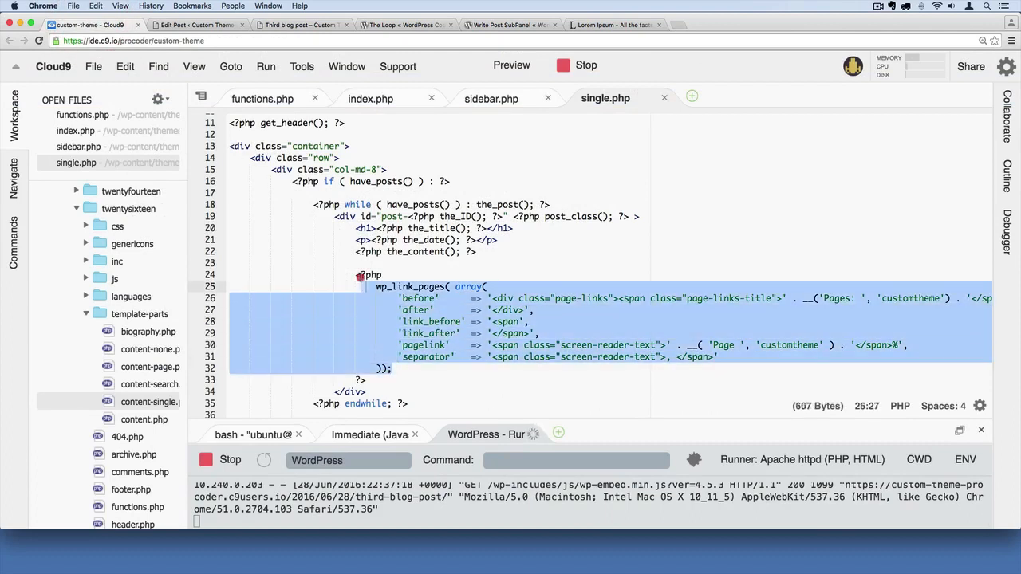
Step: Review the post div block and add a blank line after its closing </div>
left_click(395, 369)
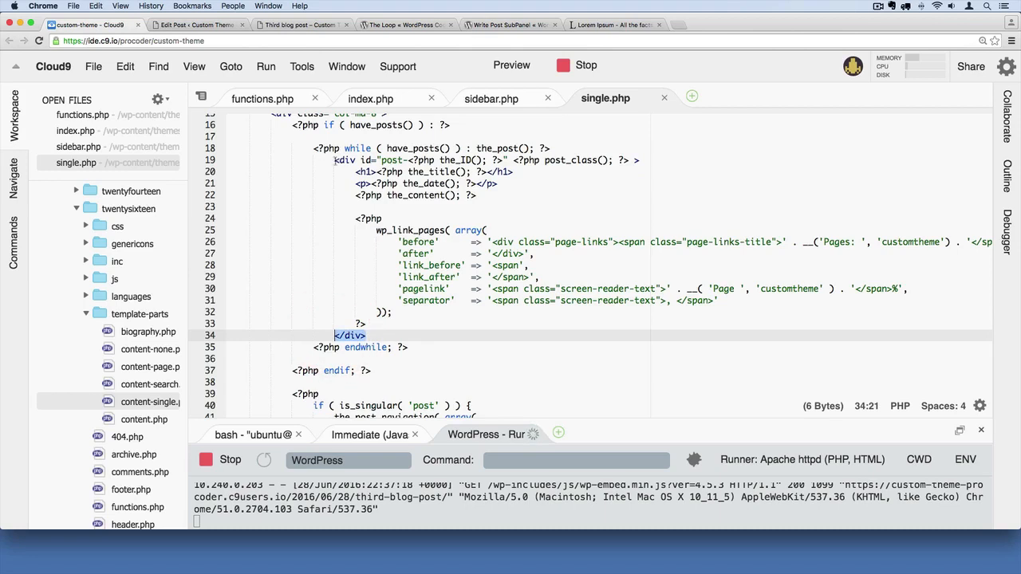
left_click_drag(335, 161, 367, 323)
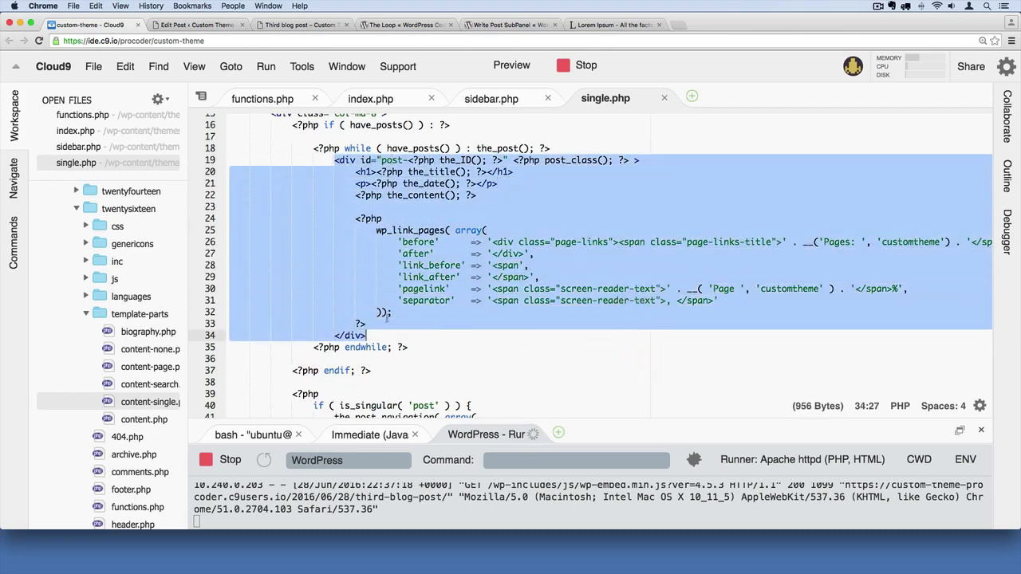
left_click(375, 335)
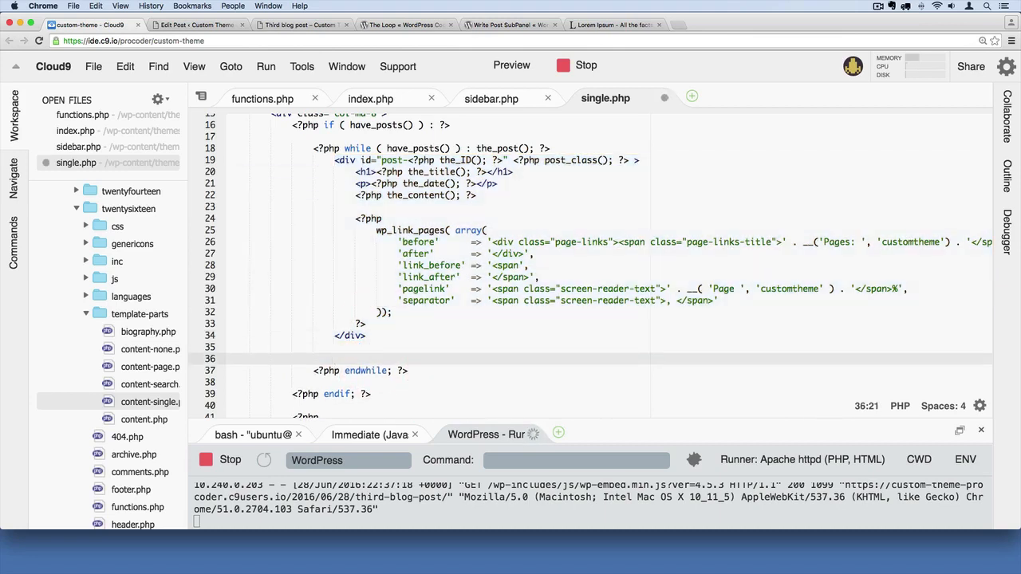
Step: Type a <?php block starting if ( comments_open() || get_comments_number
type("<?php")
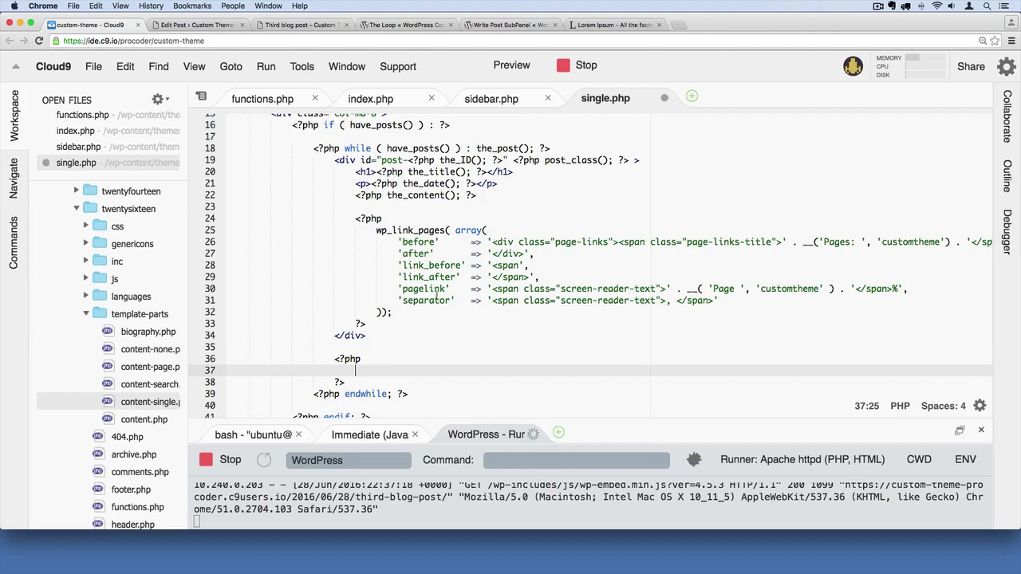
scroll("down", 3)
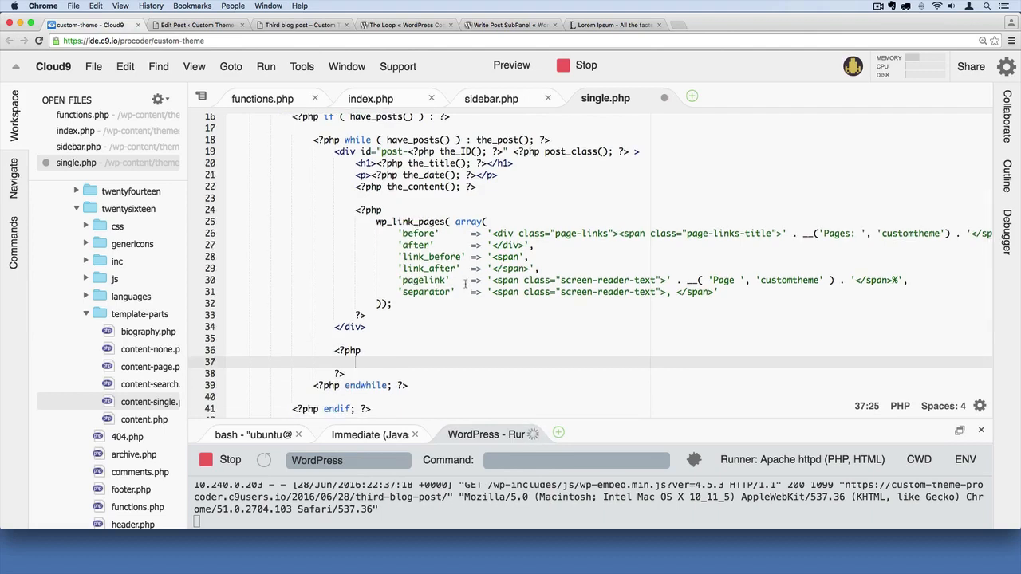
type("if ( )")
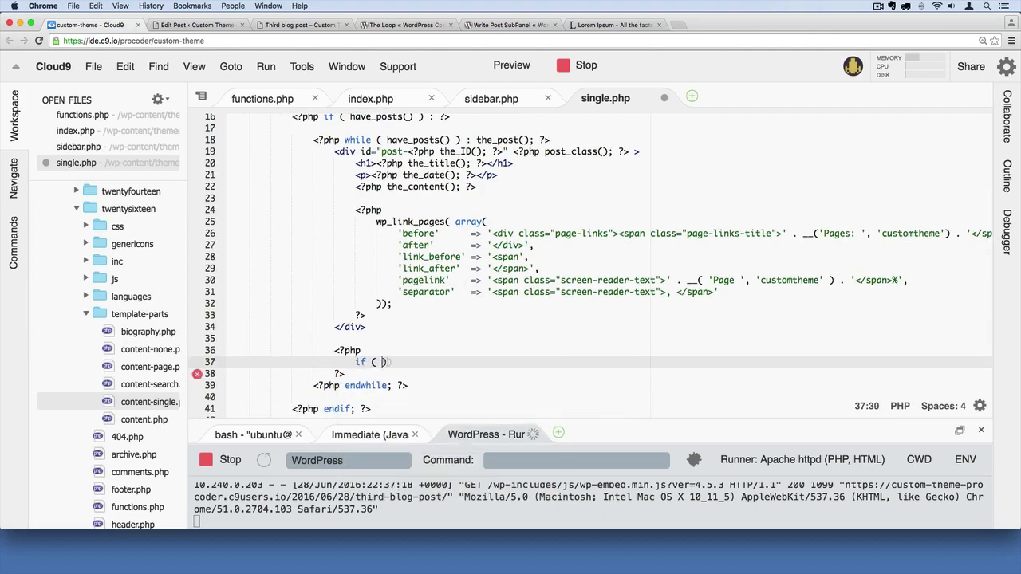
type("comments_open(")
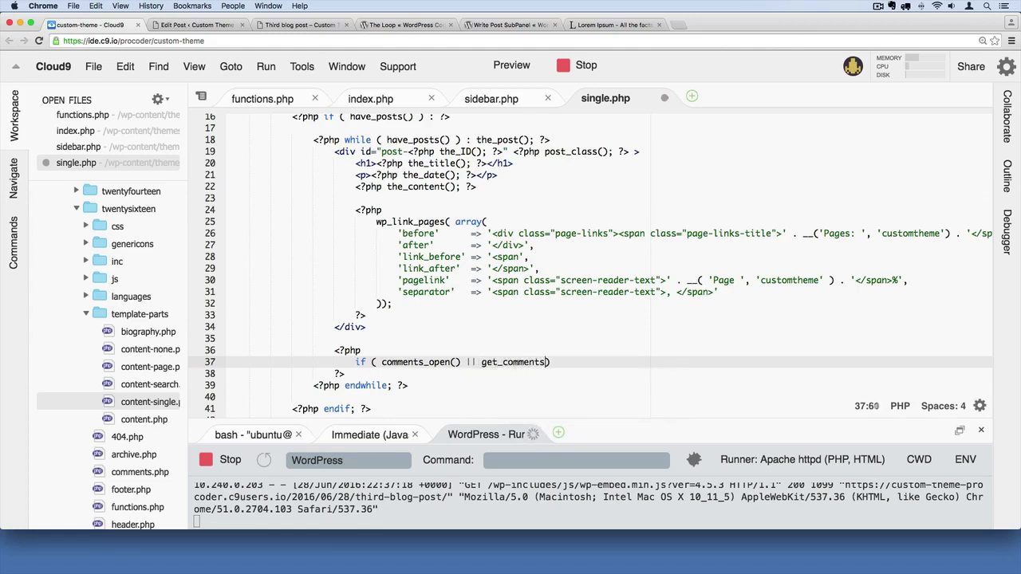
type("_number")
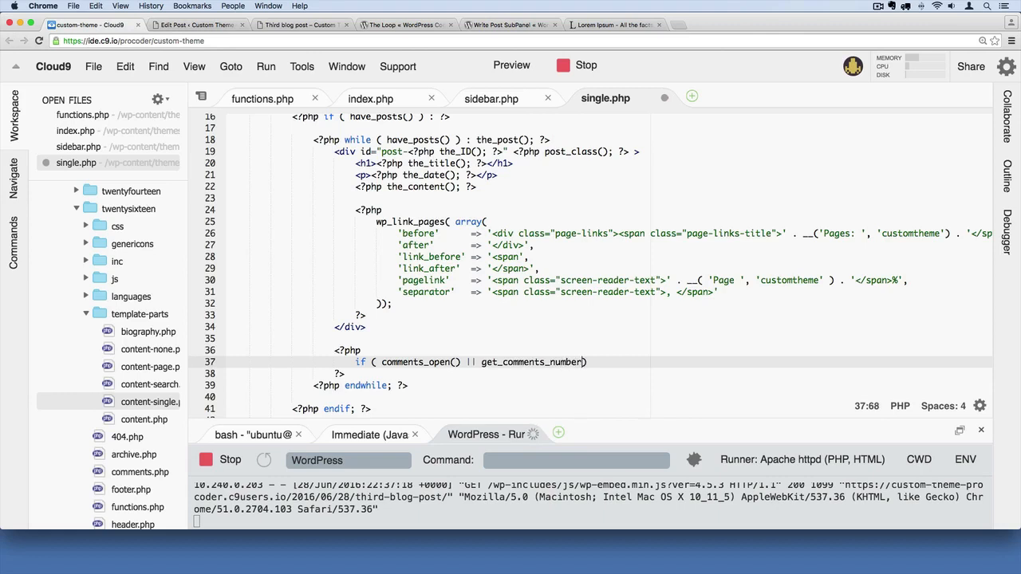
Step: Close the condition, highlight comments_open, and add braces with an inner new line
type(")")
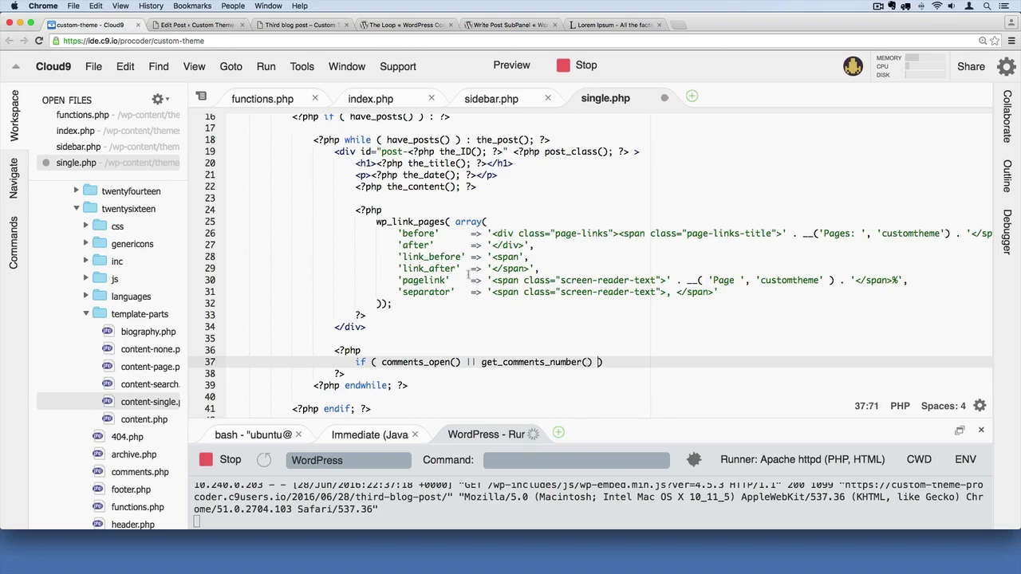
double_click(532, 362)
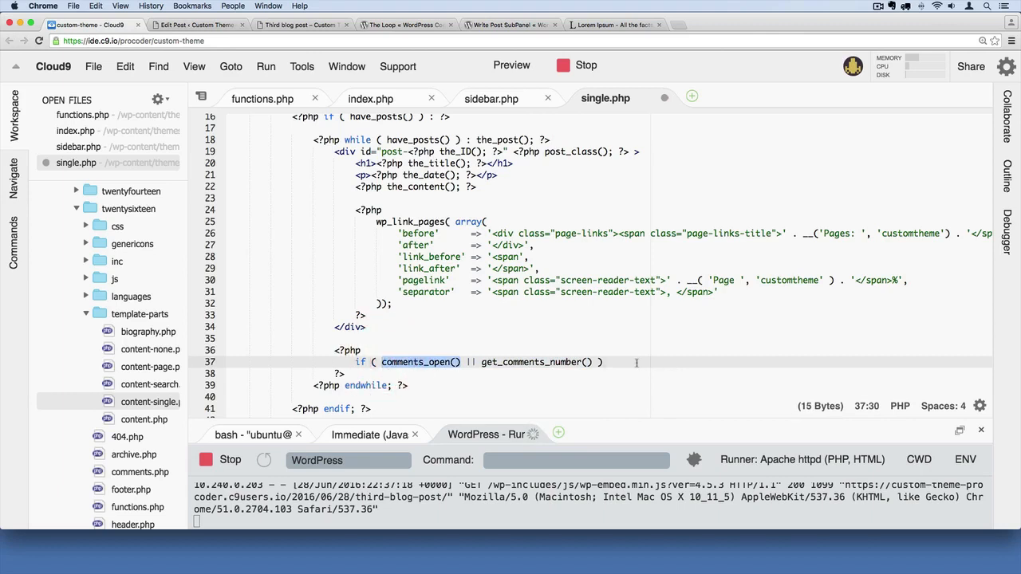
type("{")
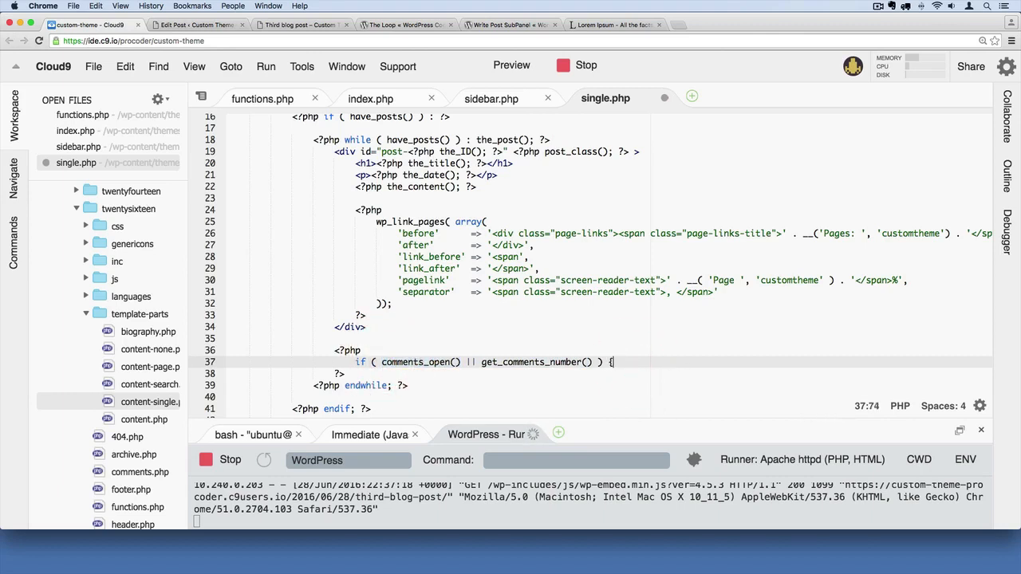
key("Enter")
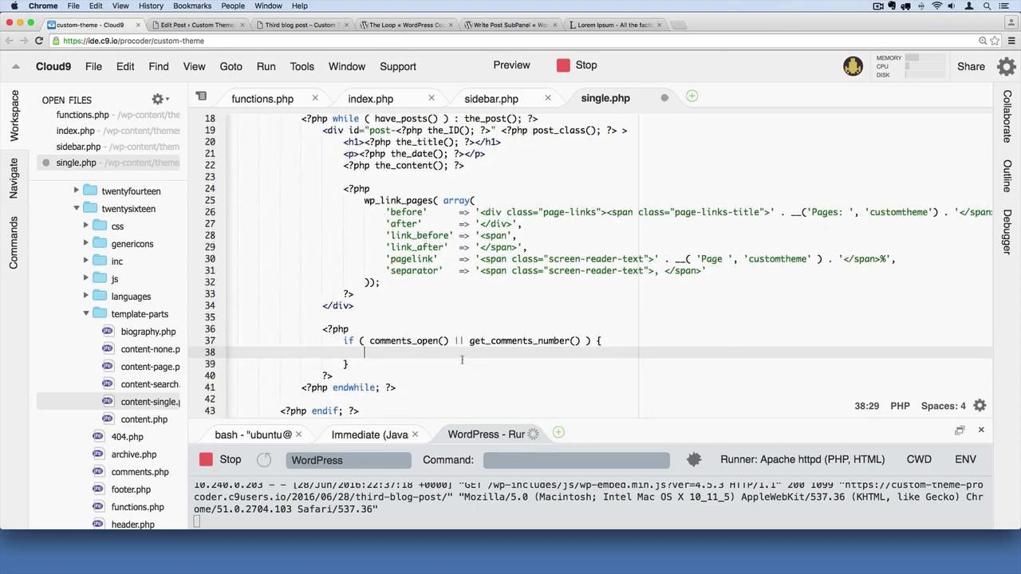
Step: Type comments_template() inside the if block
type("comments")
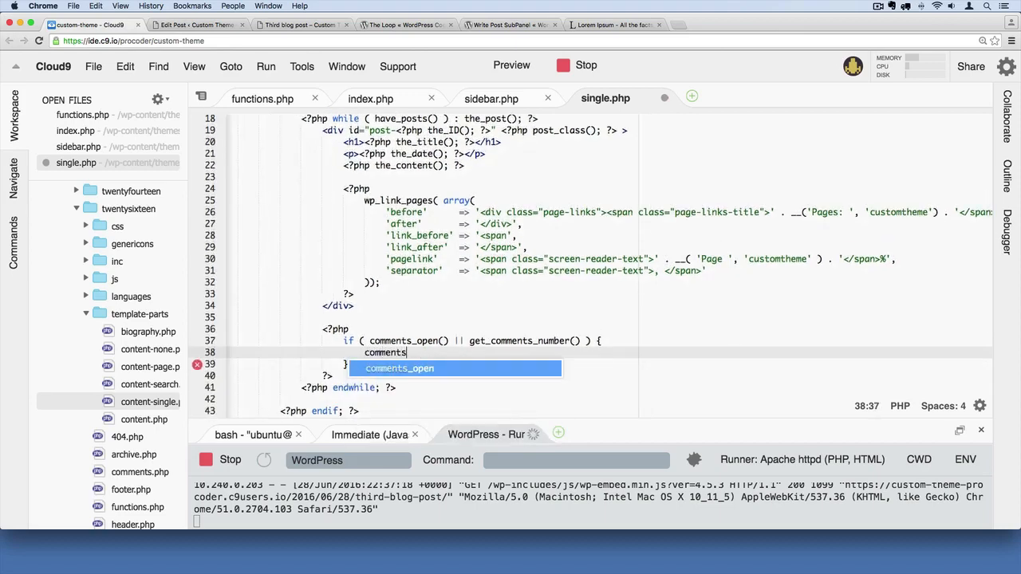
type("_template")
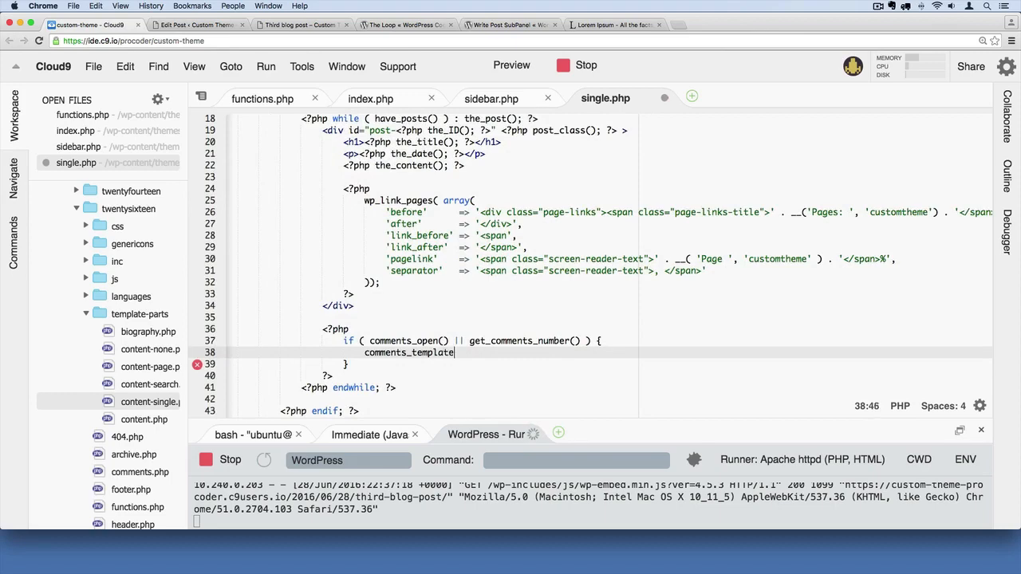
type("();")
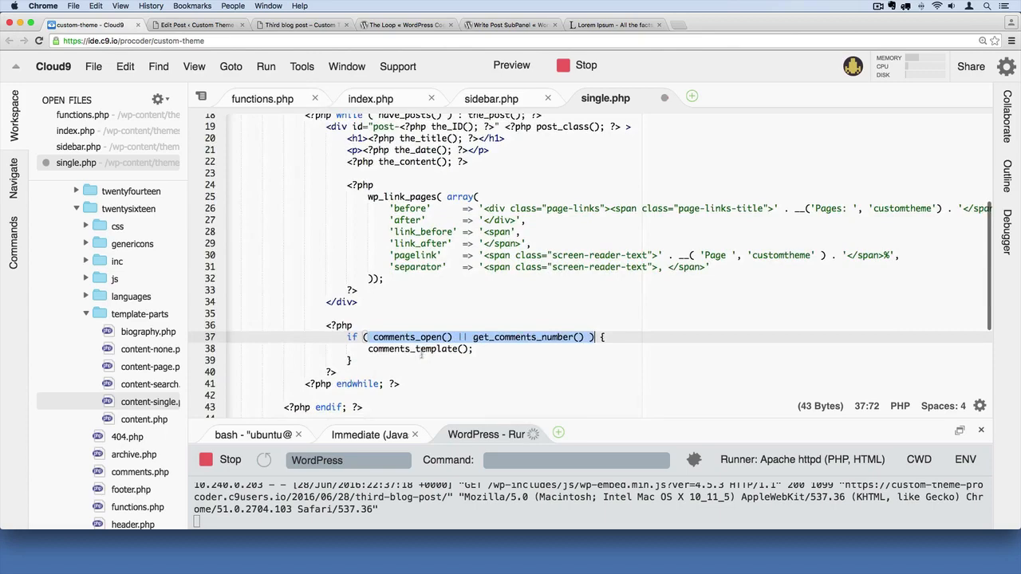
left_click(309, 386)
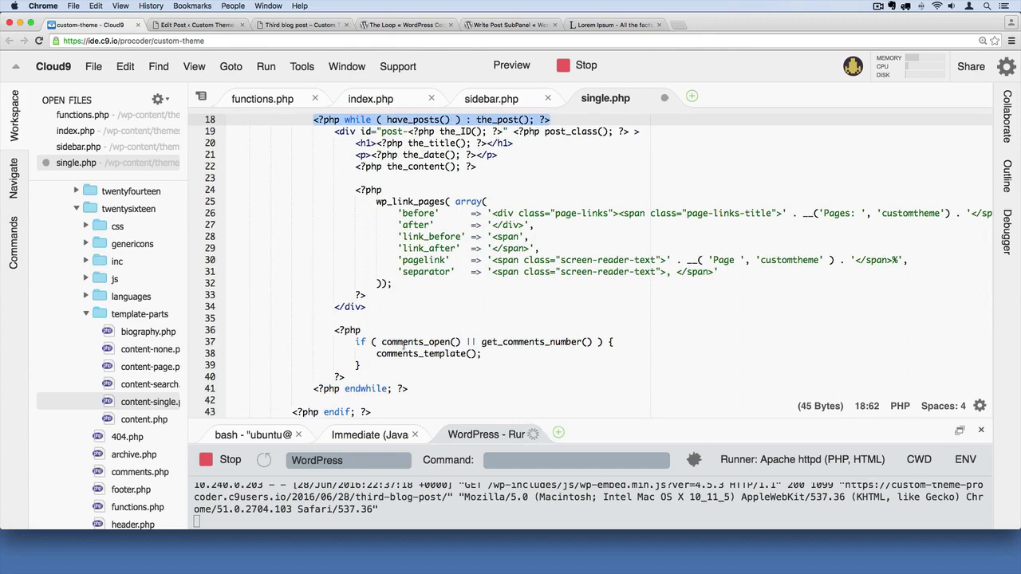
Step: Highlight the comments_template block, then deselect it and save single.php
left_click_drag(360, 341, 360, 364)
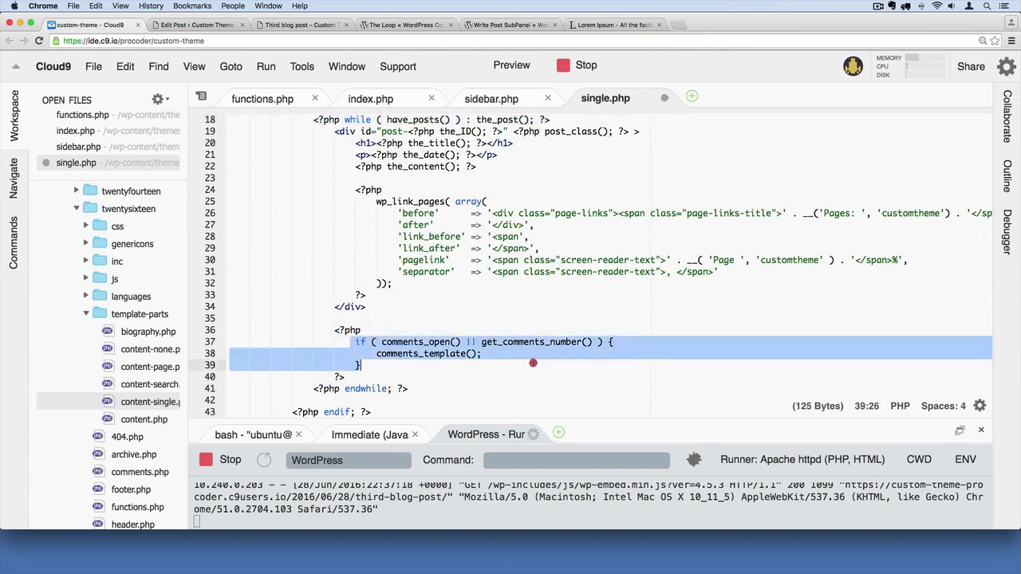
left_click(359, 365)
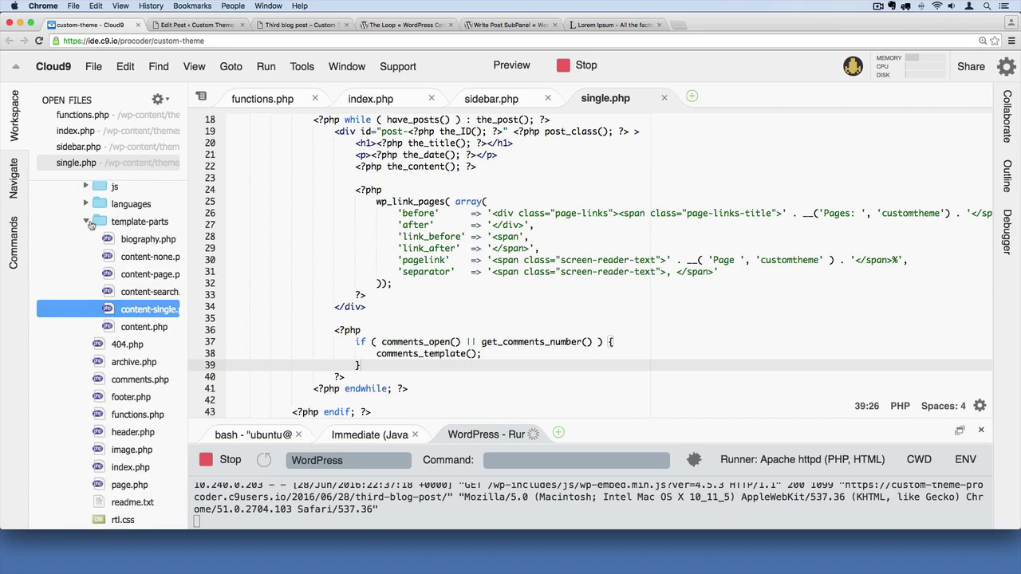
Step: Open twentysixteen/comments.php, copy its contents, and close the file
scroll("down", 3)
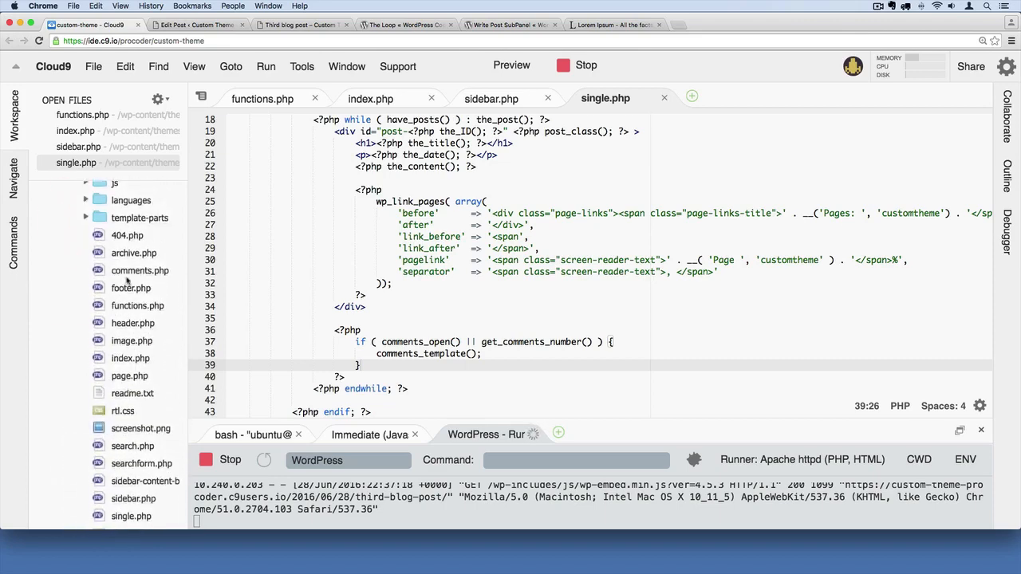
left_click(140, 298)
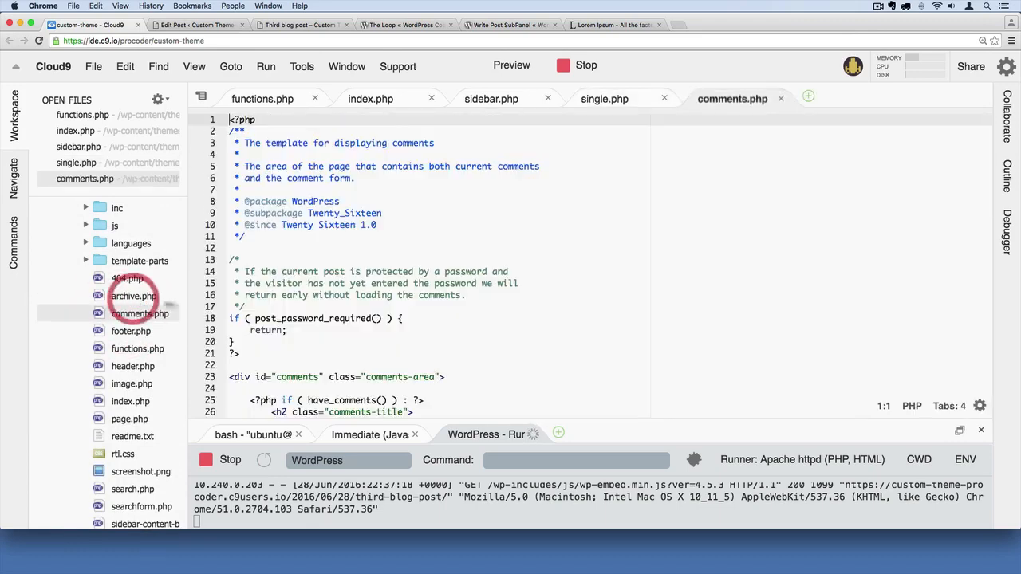
scroll("down", 3)
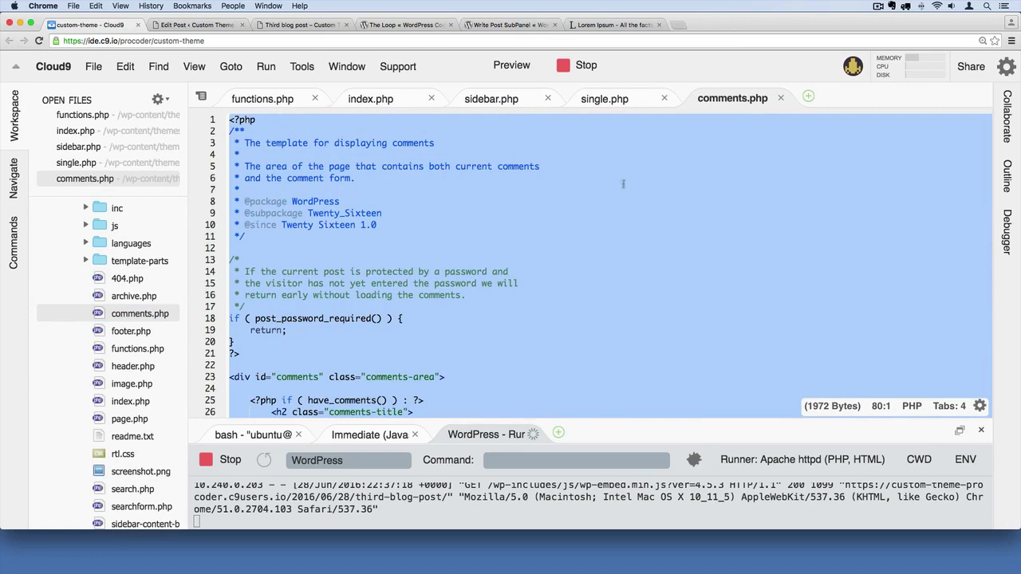
mouse_move(781, 98)
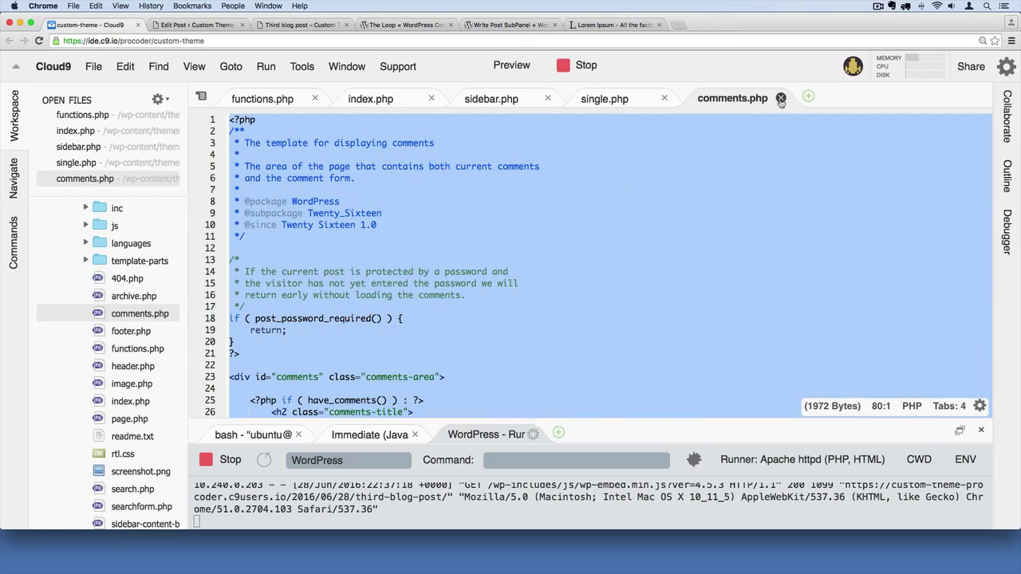
left_click(781, 98)
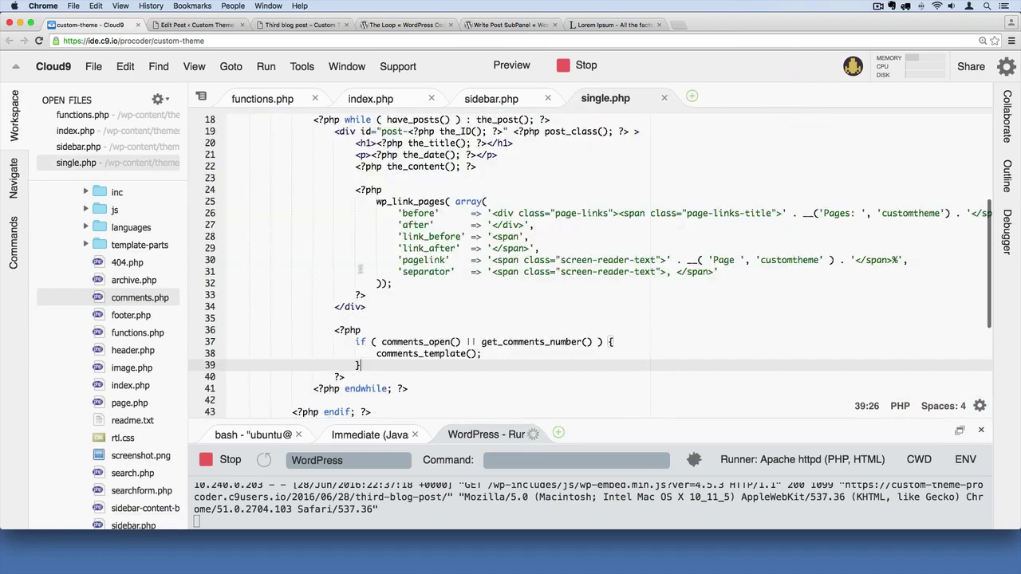
Step: Create a new file named comments.php in the customtheme folder
left_click(89, 201)
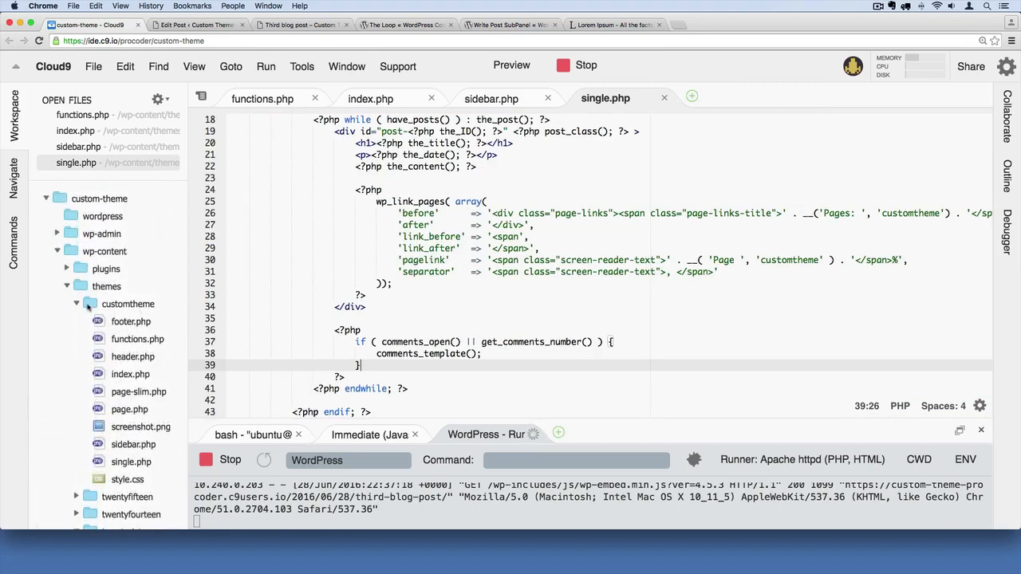
mouse_move(126, 304)
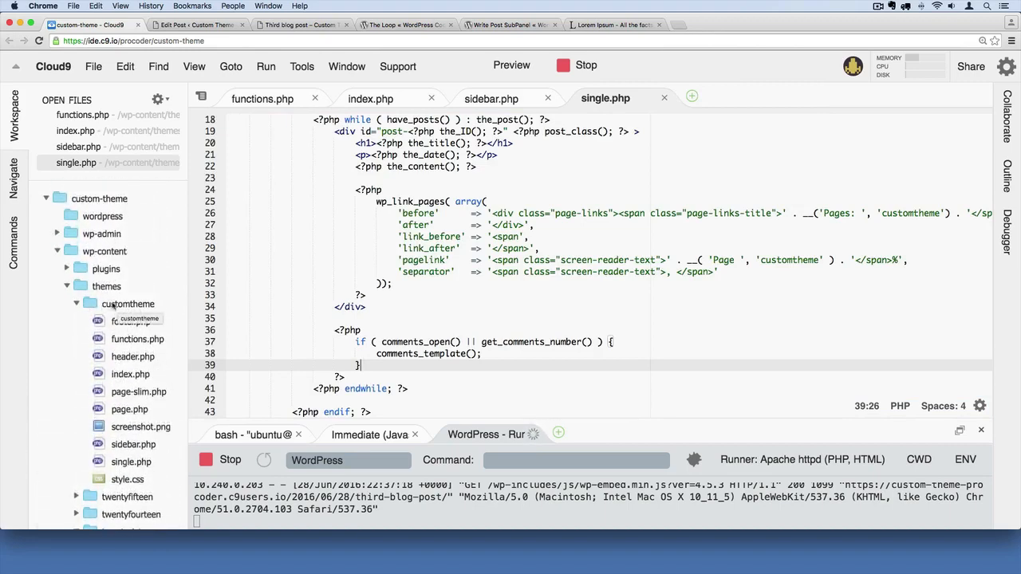
left_click(124, 303)
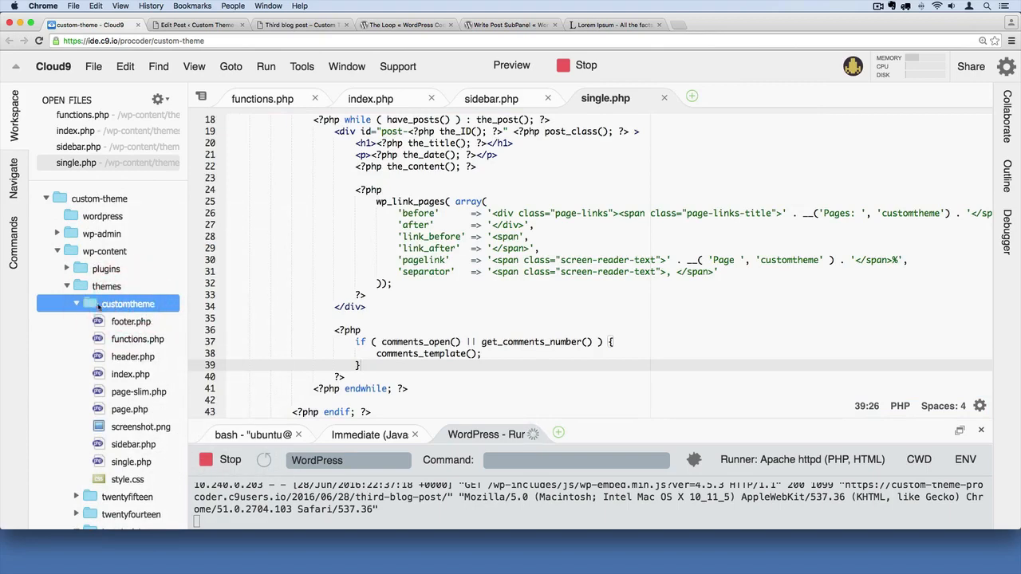
right_click(127, 303)
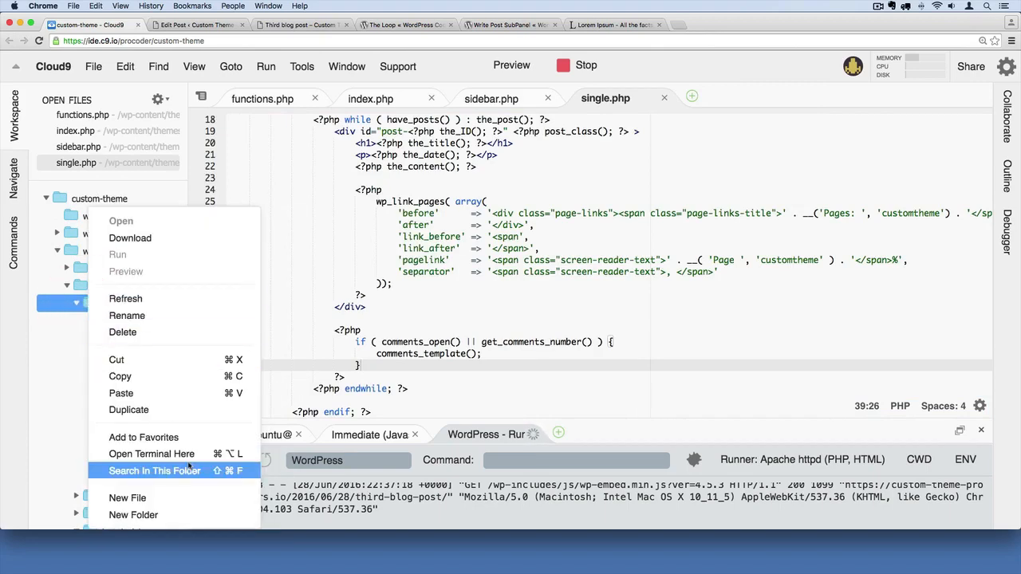
mouse_move(128, 498)
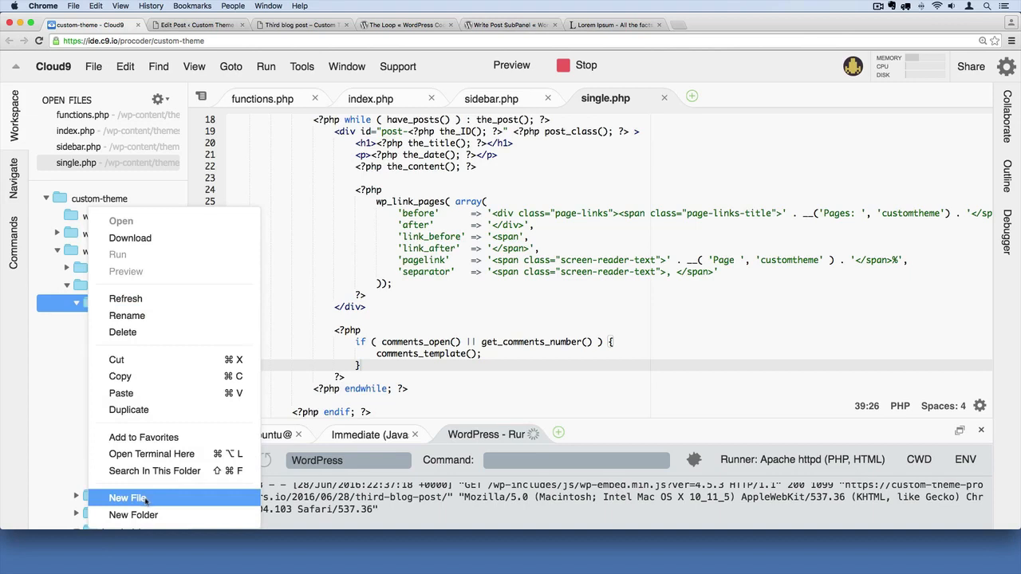
left_click(128, 498)
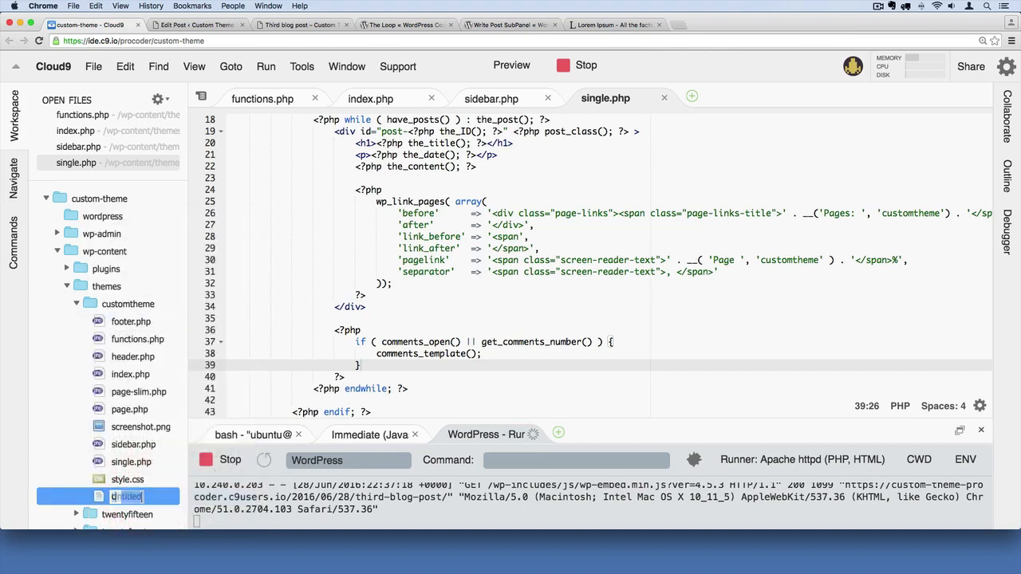
type("comments.php")
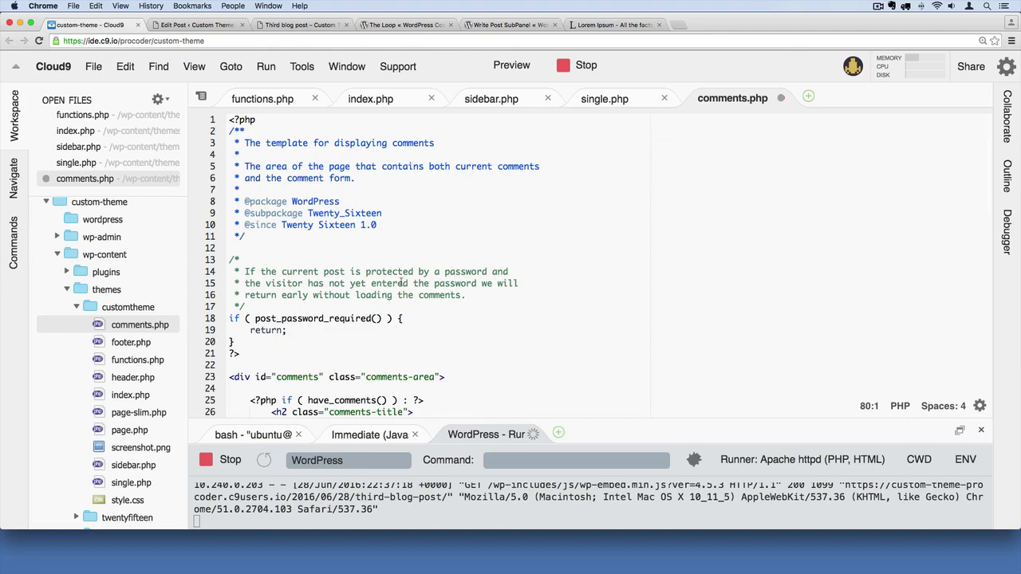
Step: Paste the Twenty Sixteen comments code into comments.php and copy single.php's CustomTheme header comment
scroll("down", 3)
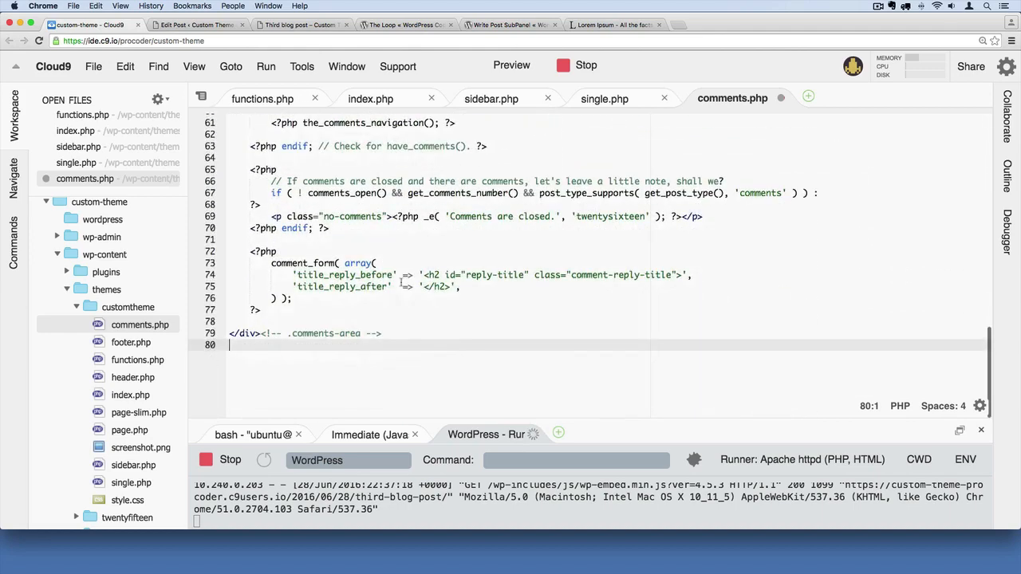
scroll("up", 3)
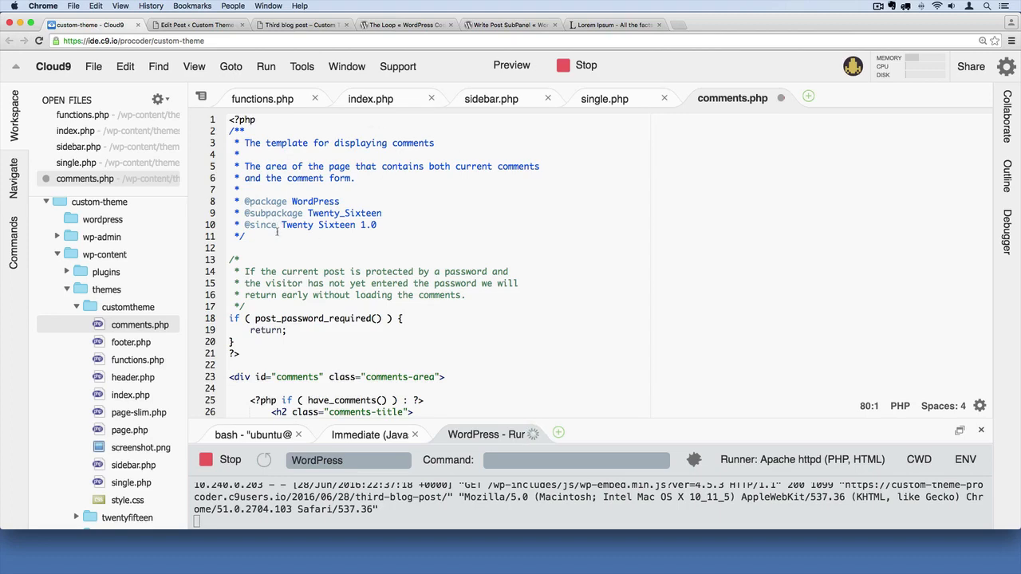
left_click(386, 213)
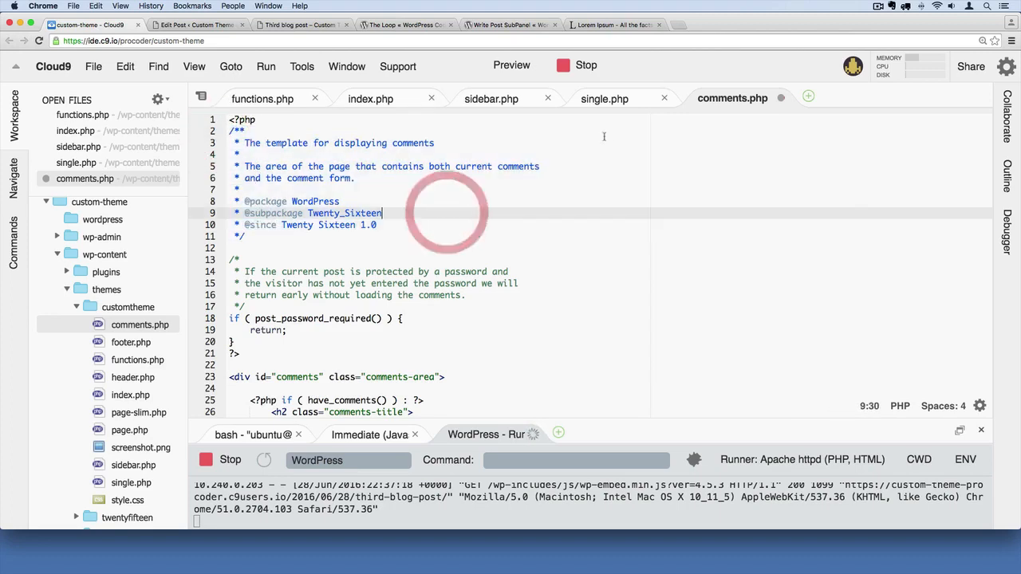
left_click(604, 98)
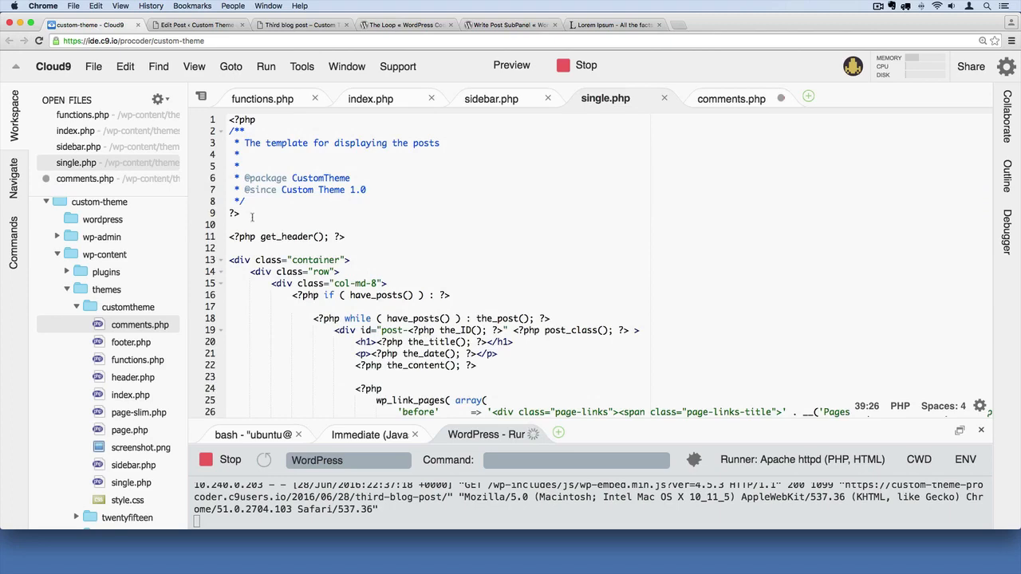
left_click(247, 201)
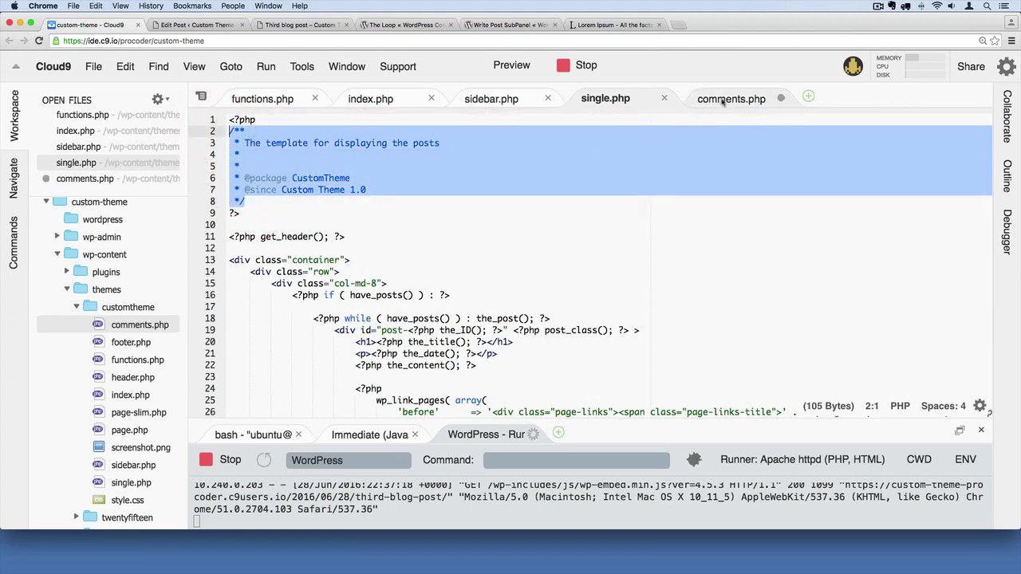
left_click(731, 98)
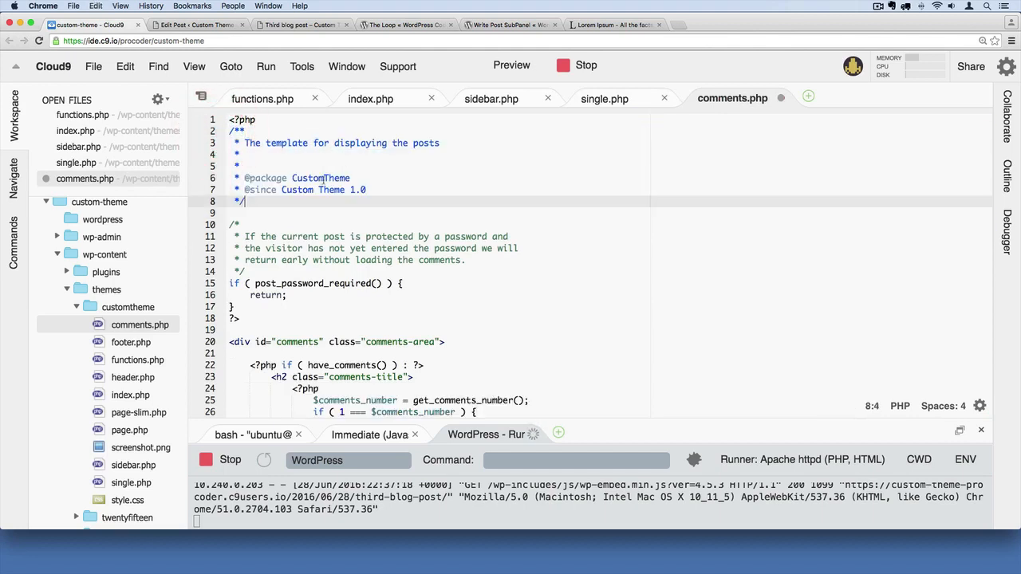
double_click(426, 143)
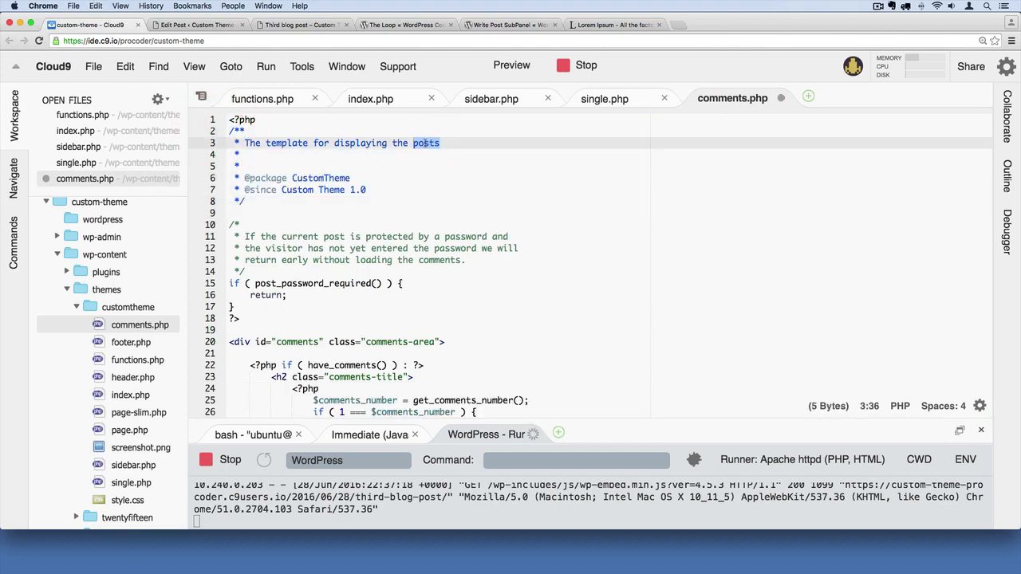
type("comments")
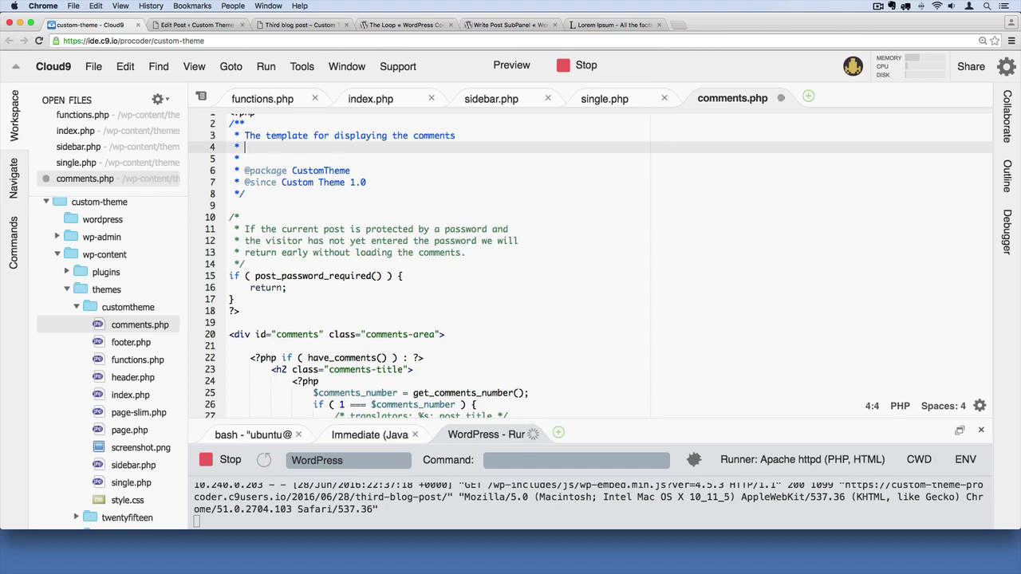
type("For")
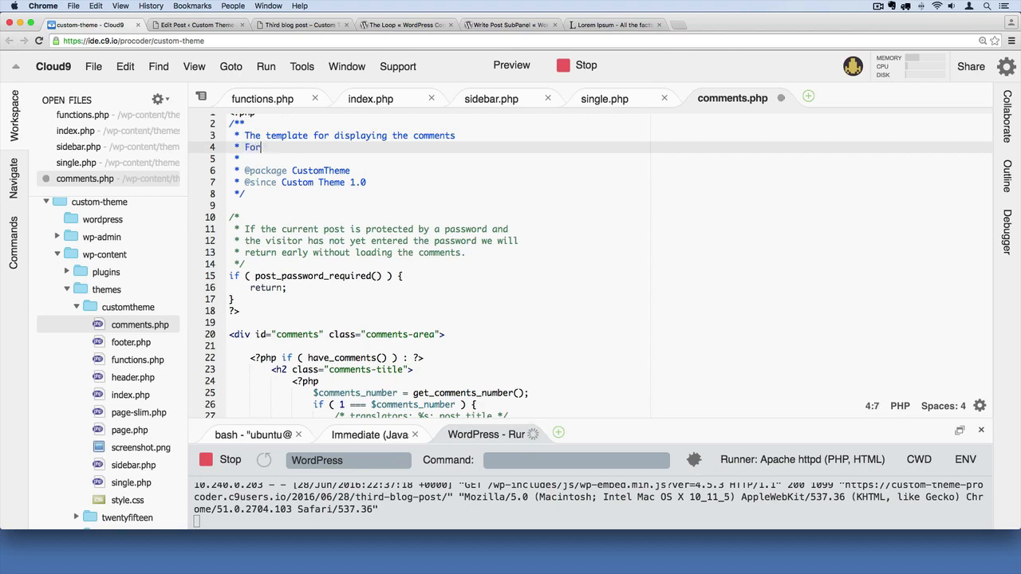
type("tutorial purpose")
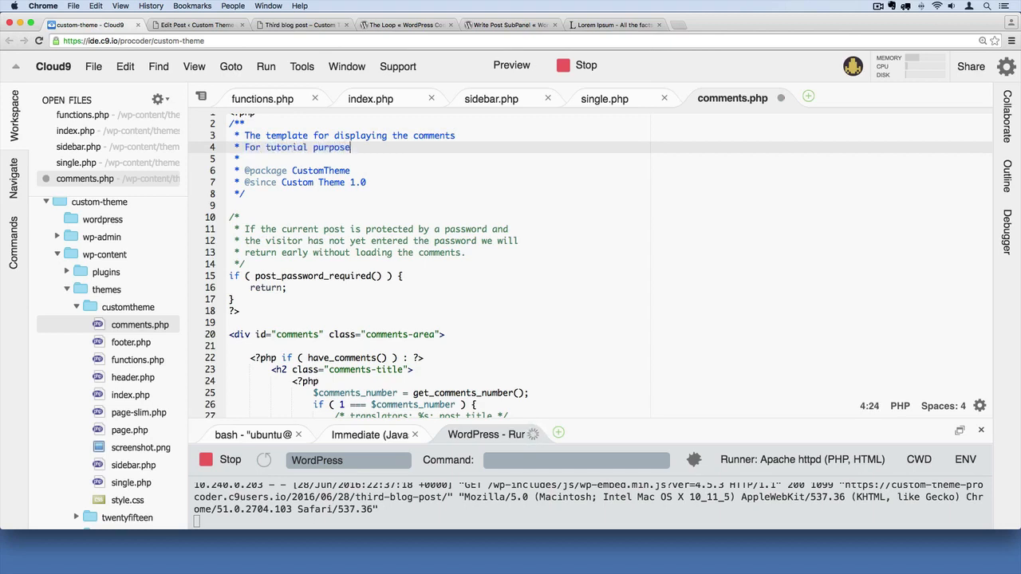
type("s, we're just pas")
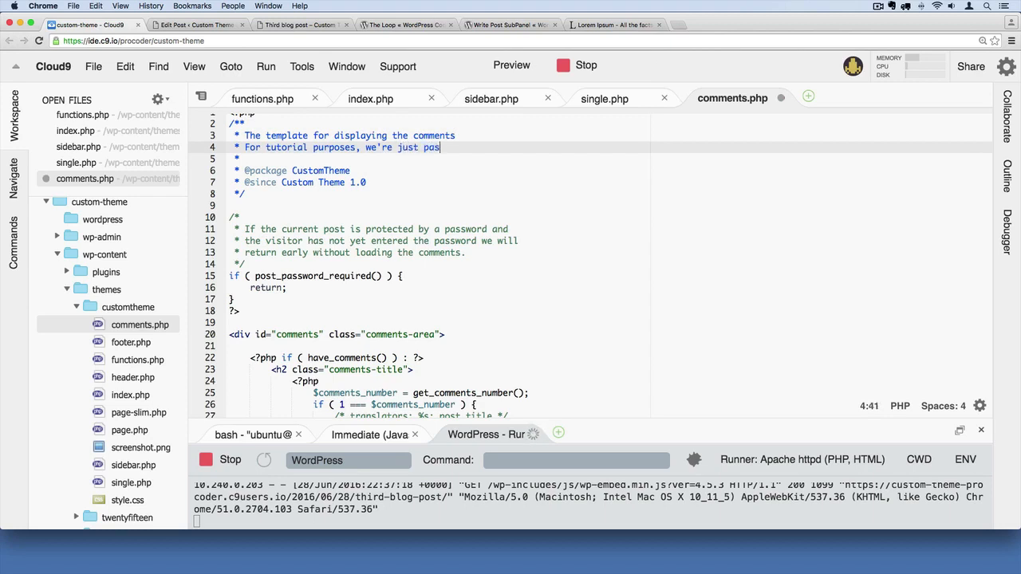
type("ting in from the twentysi")
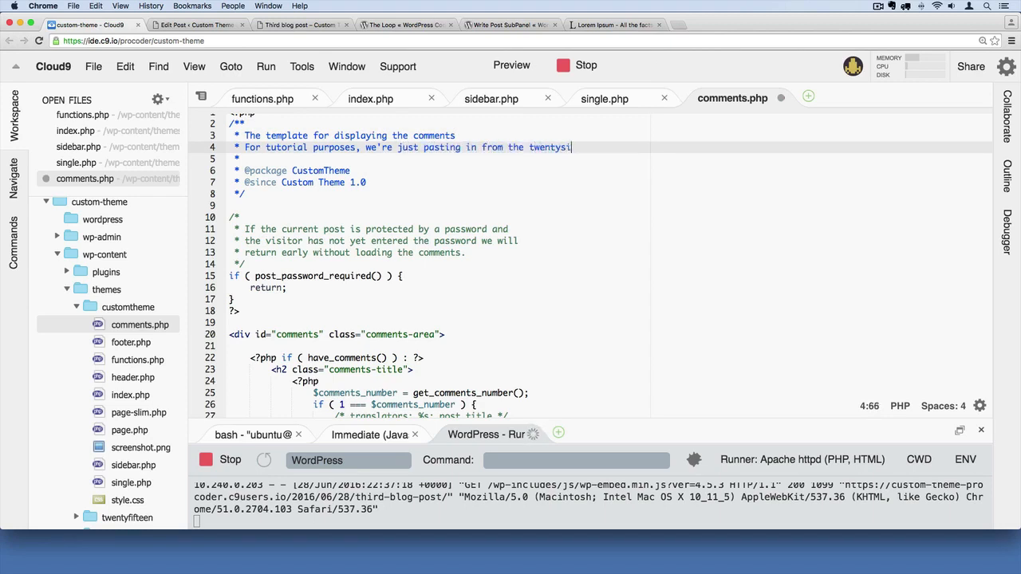
type("xteen theme")
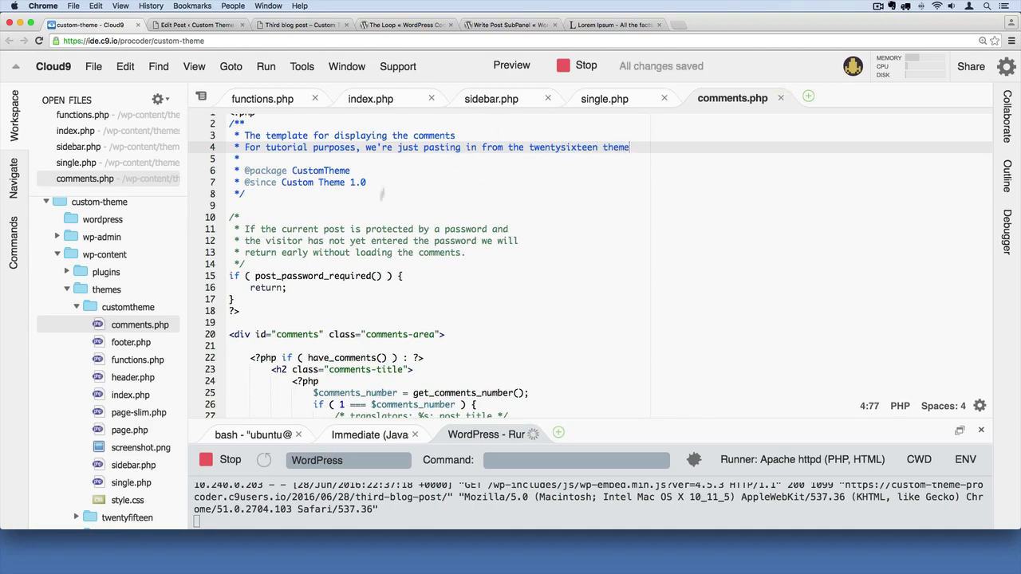
scroll("down", 3)
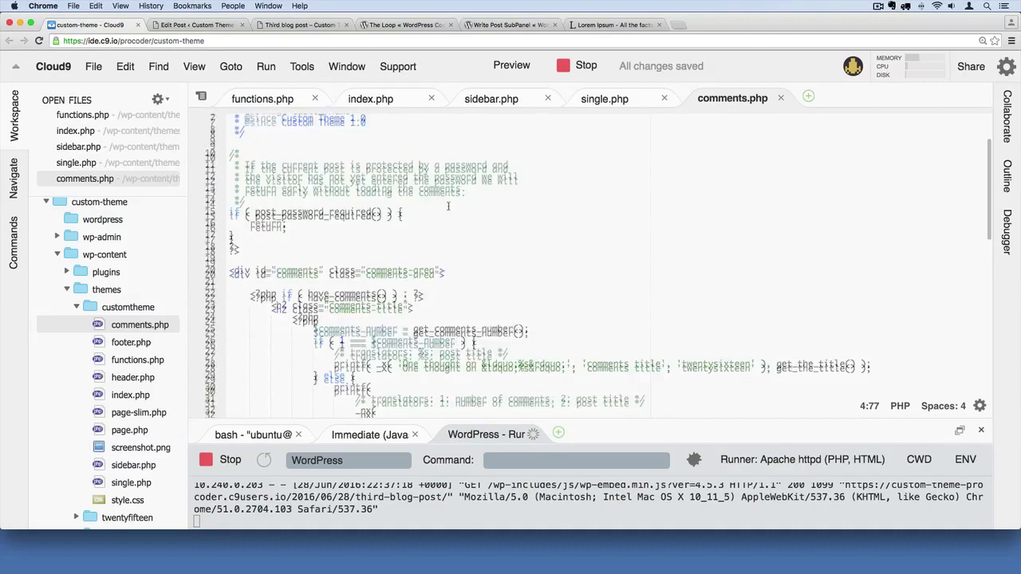
scroll("down", 3)
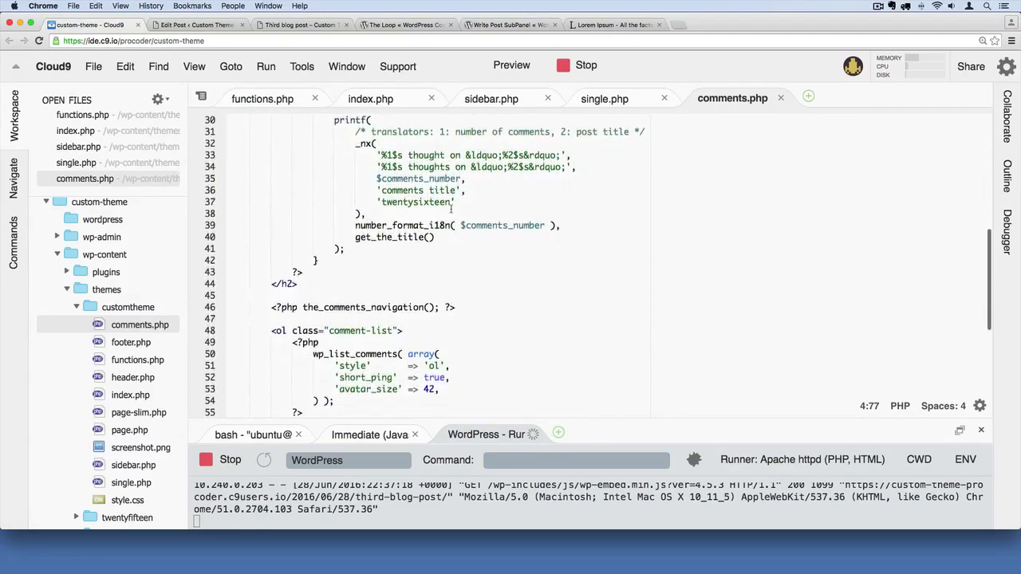
scroll("down", 3)
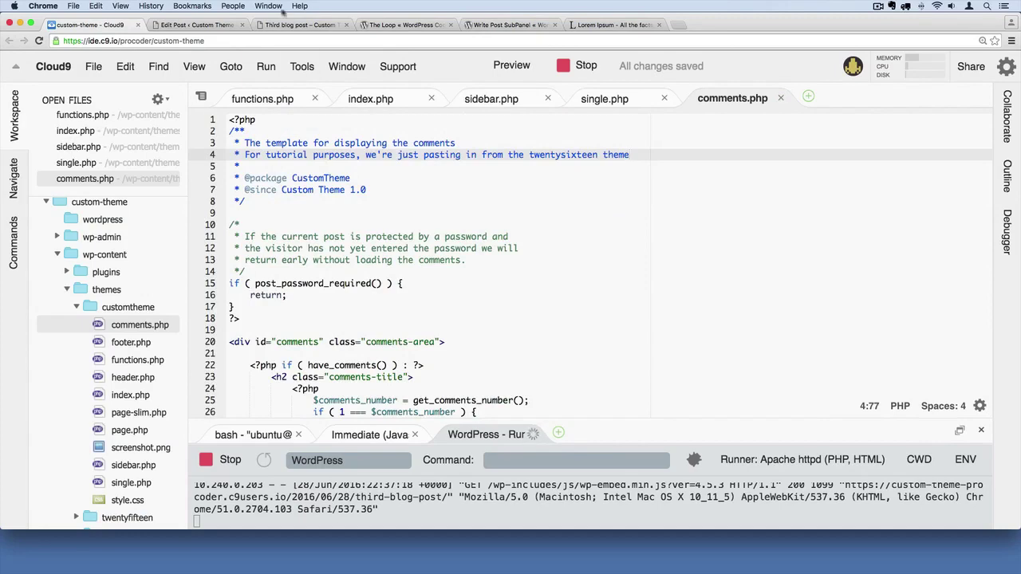
Step: On the Third blog post, post the comment 'This is a comment.' through the reply form
left_click(297, 25)
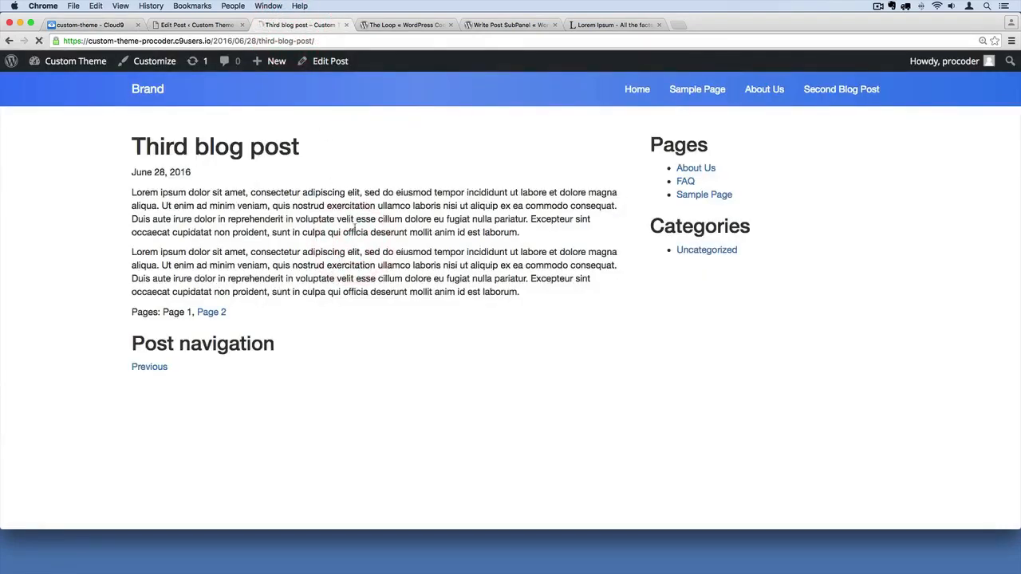
scroll("down", 3)
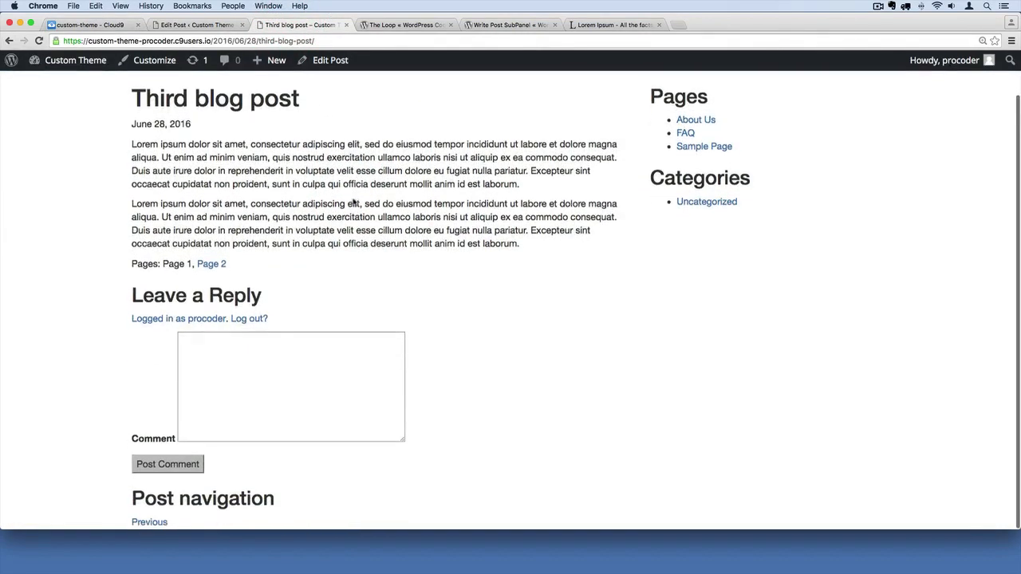
left_click(292, 387)
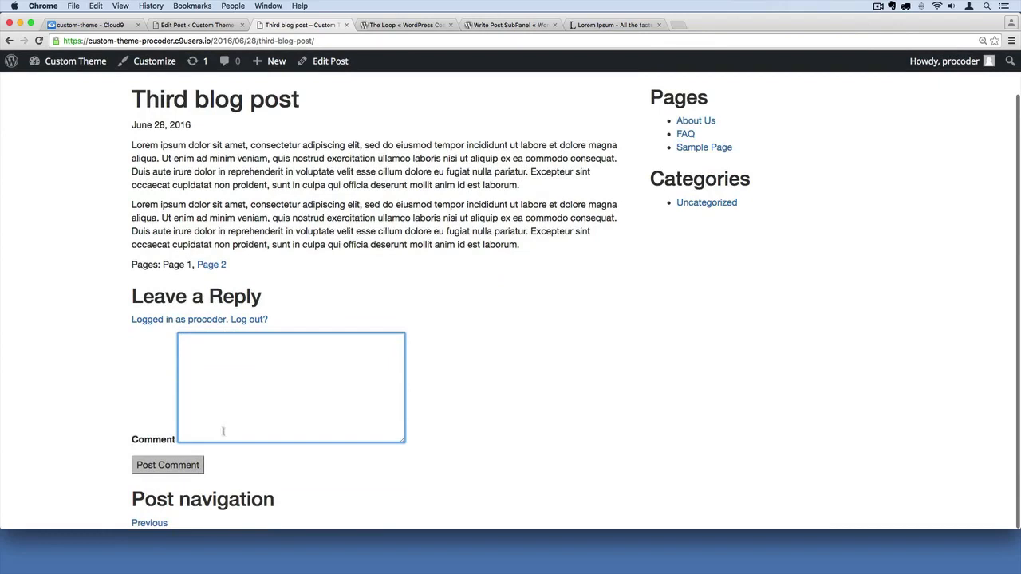
mouse_move(259, 465)
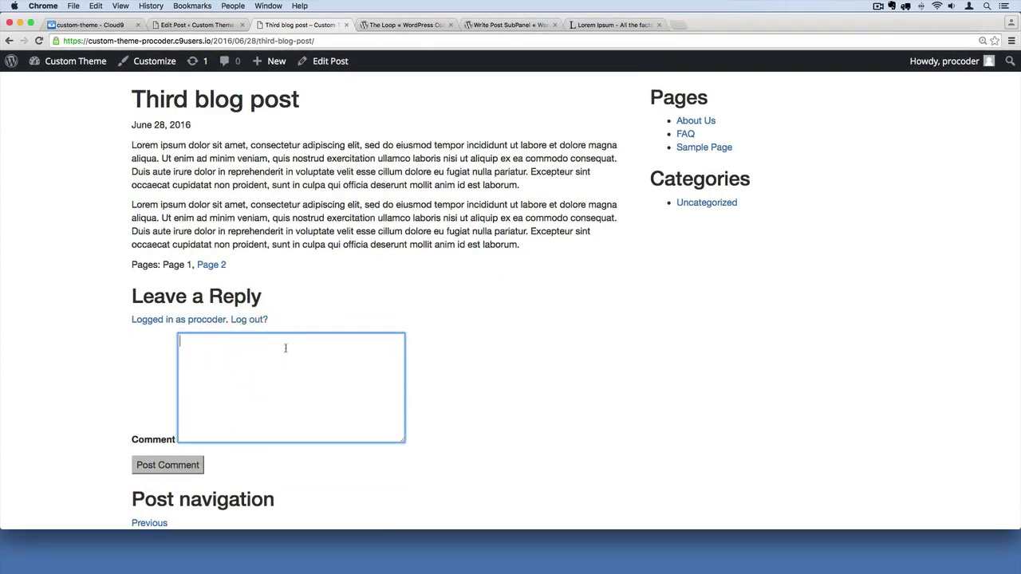
type("This is a comment")
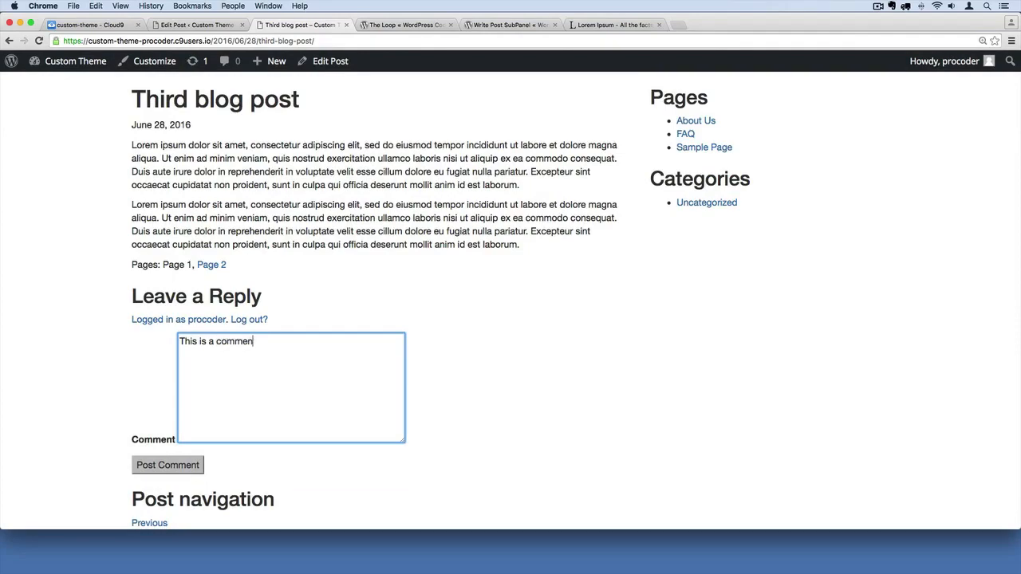
left_click(168, 465)
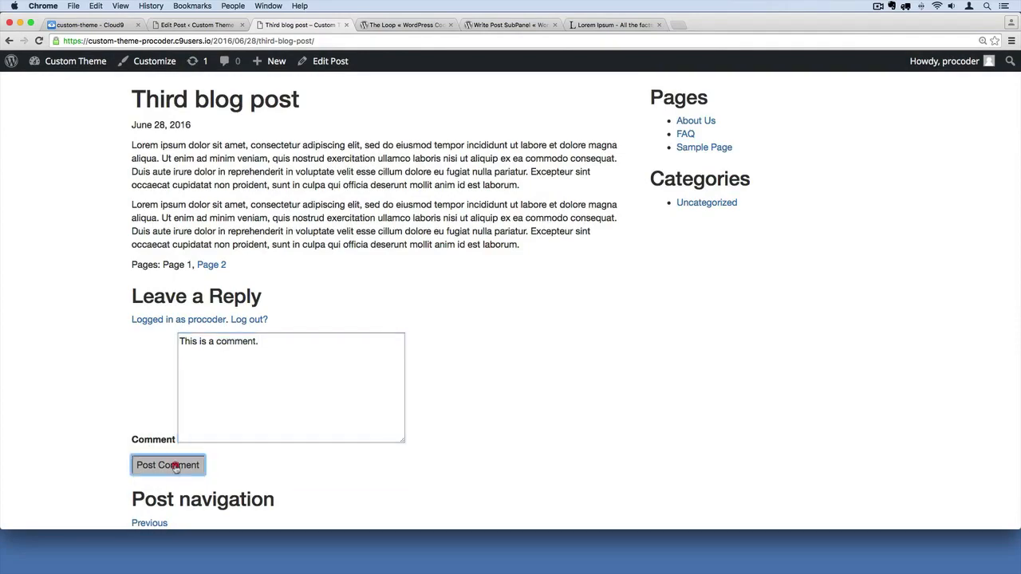
left_click(167, 465)
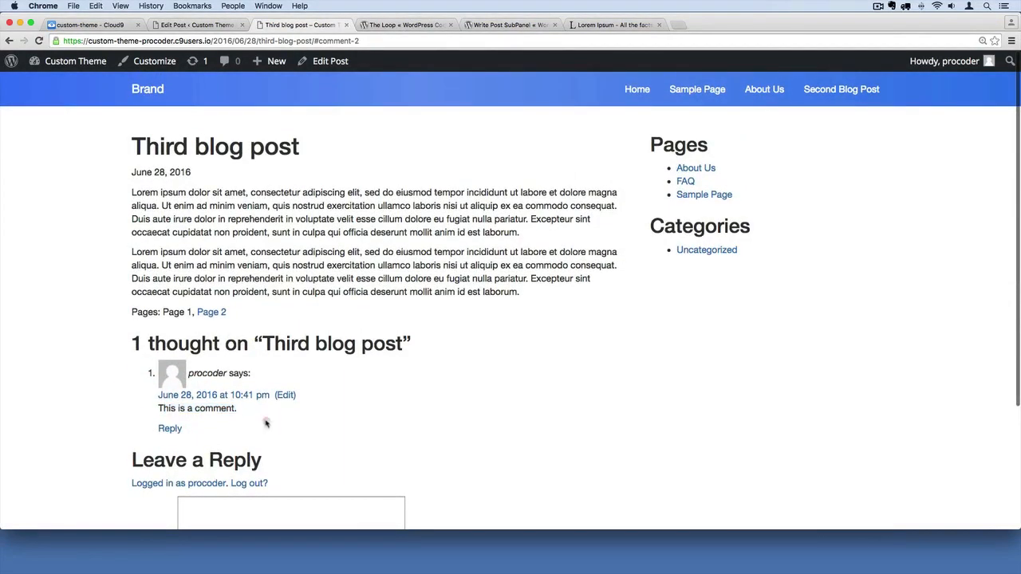
scroll("down", 3)
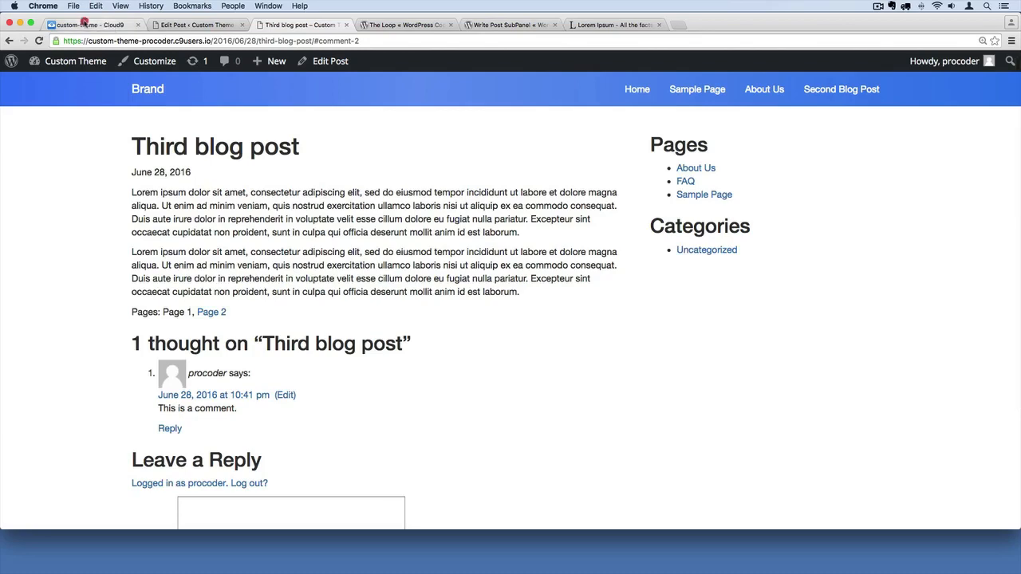
Step: Read through comments.php past the comment list and comment_form() to the closing </div>
left_click(79, 24)
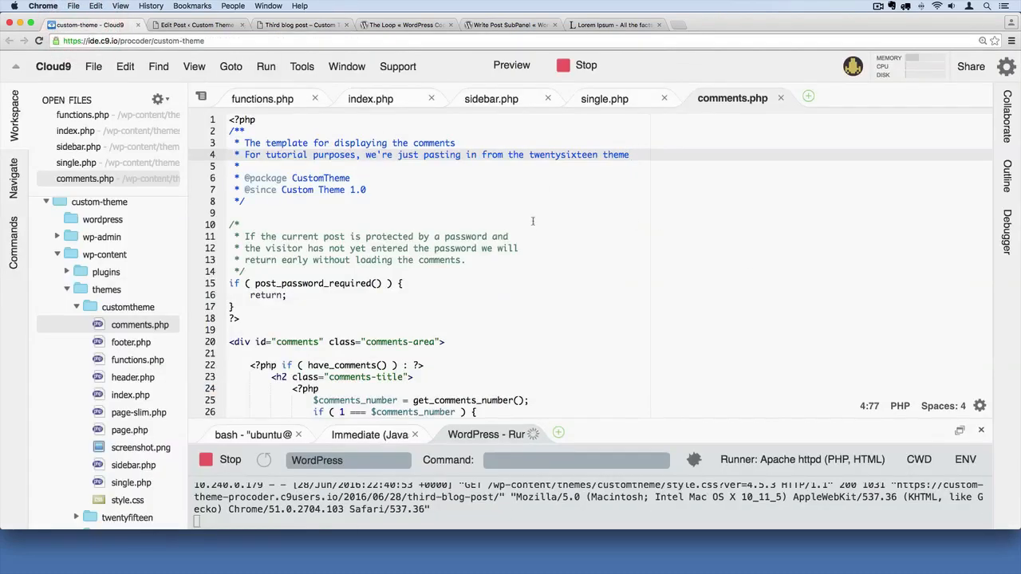
mouse_move(514, 229)
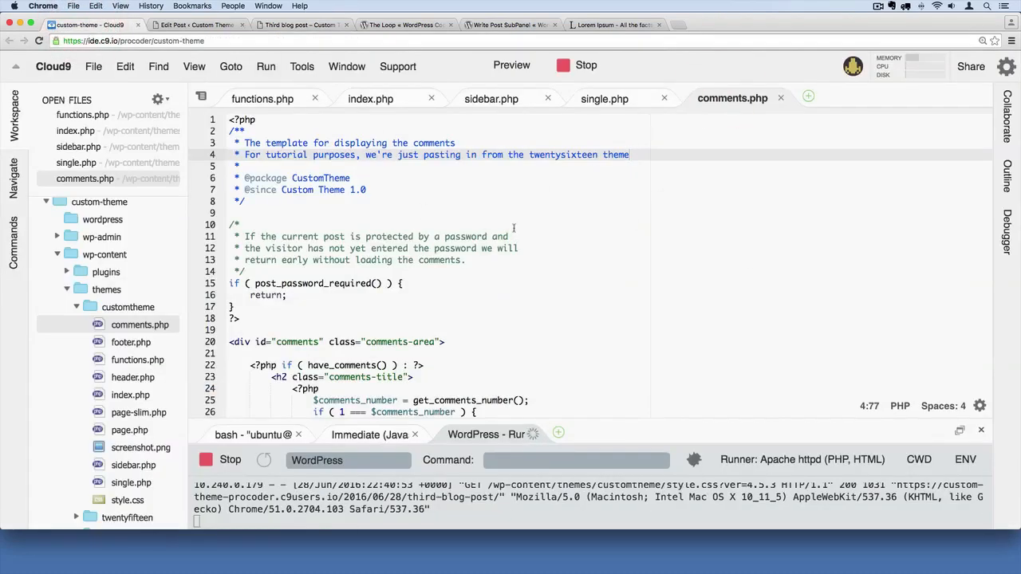
mouse_move(534, 233)
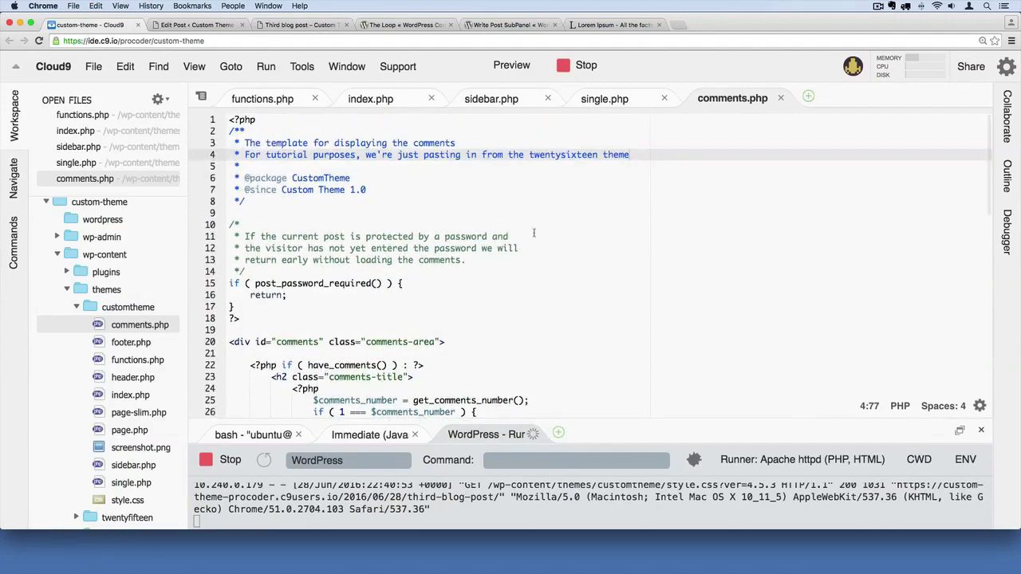
scroll("down", 3)
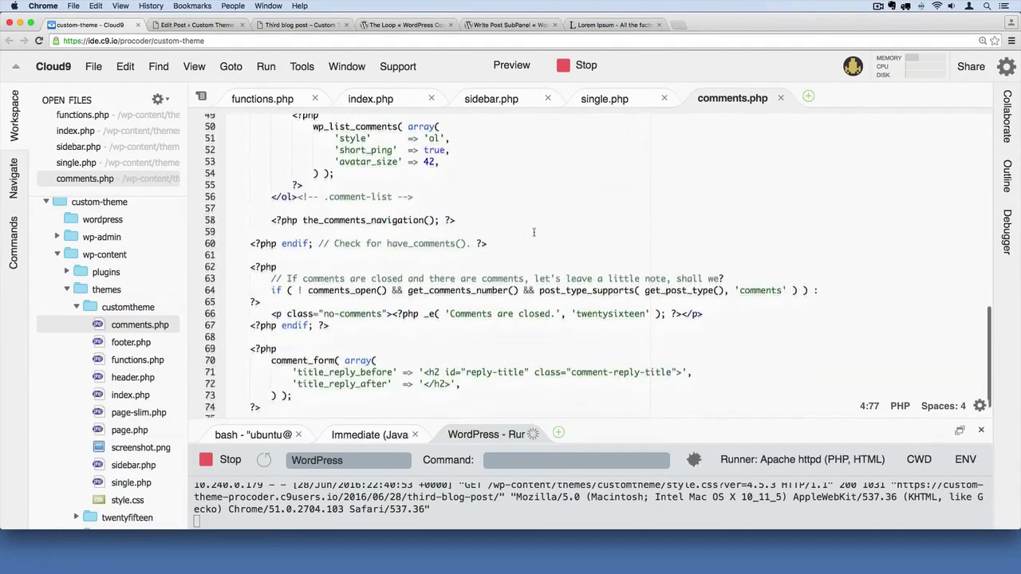
scroll("down", 3)
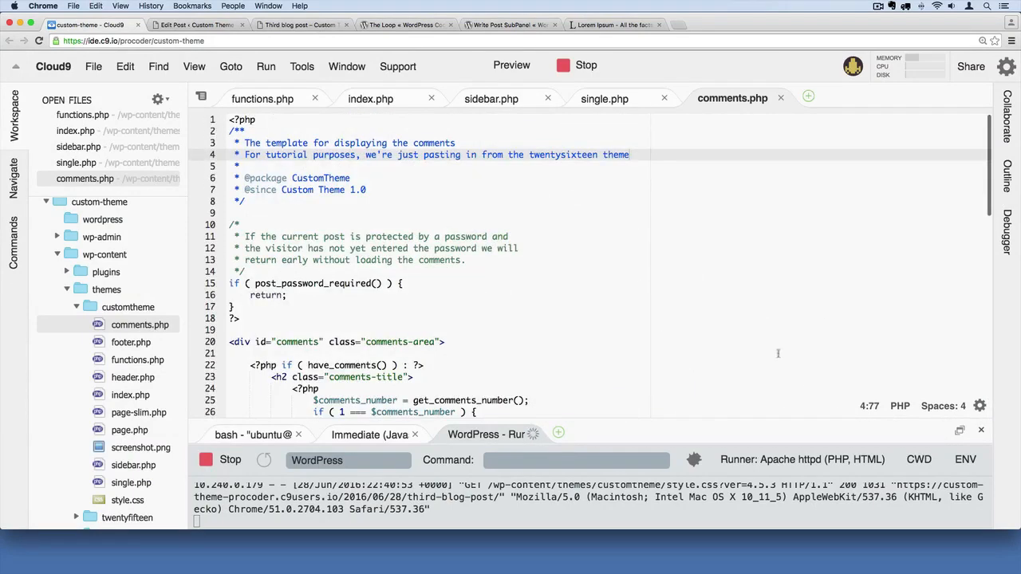
mouse_move(750, 354)
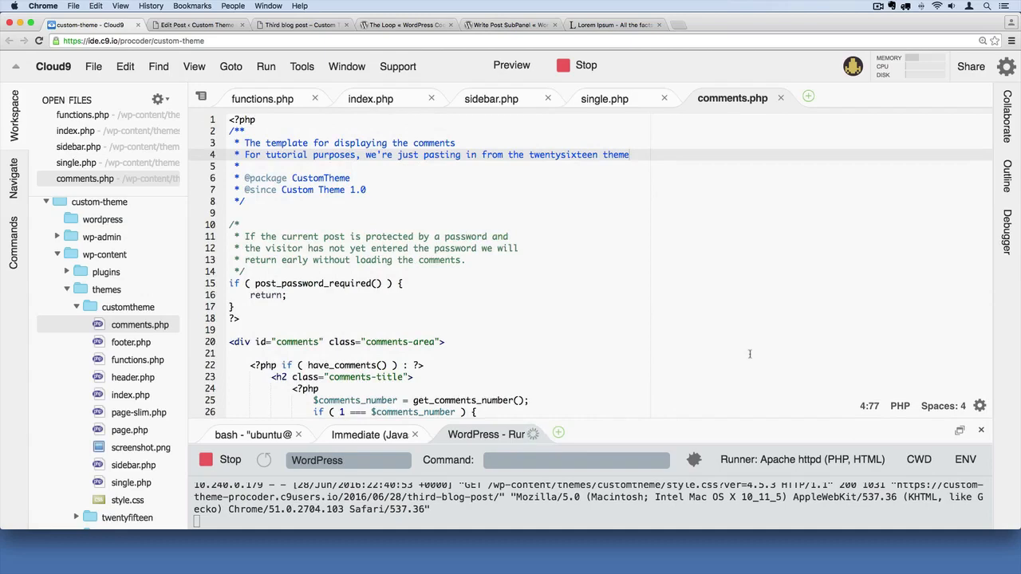
scroll("down", 3)
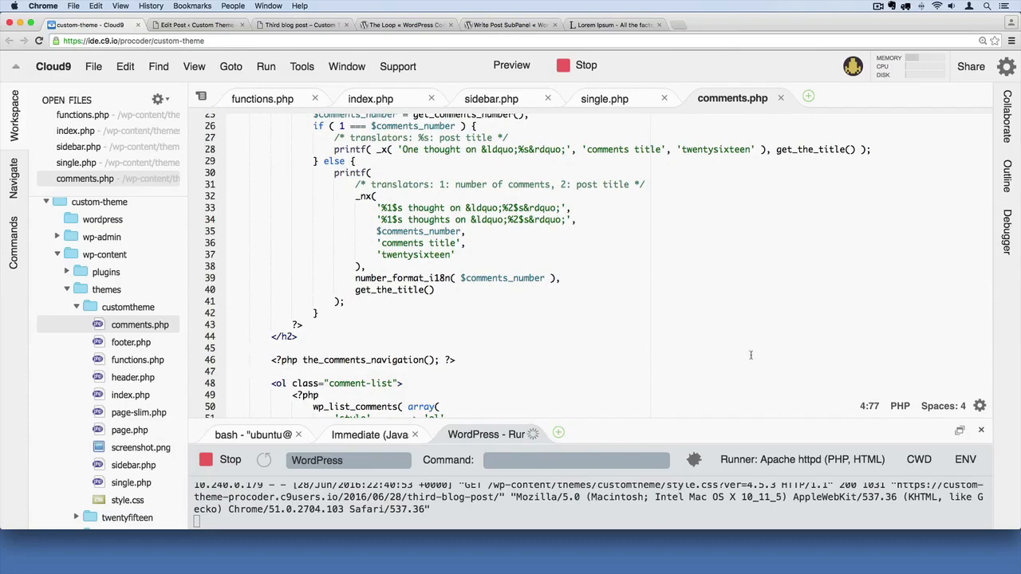
scroll("down", 3)
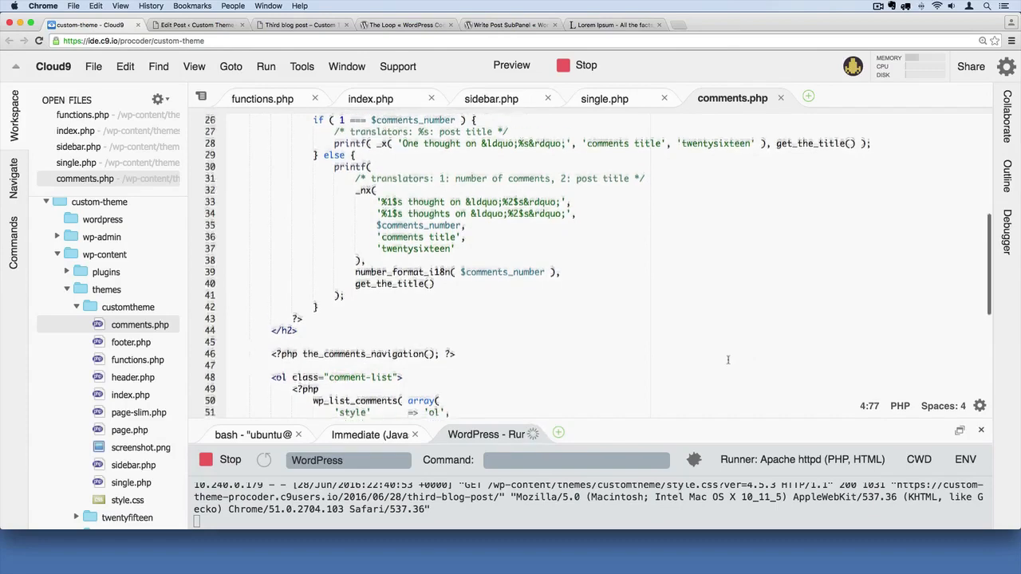
scroll("down", 3)
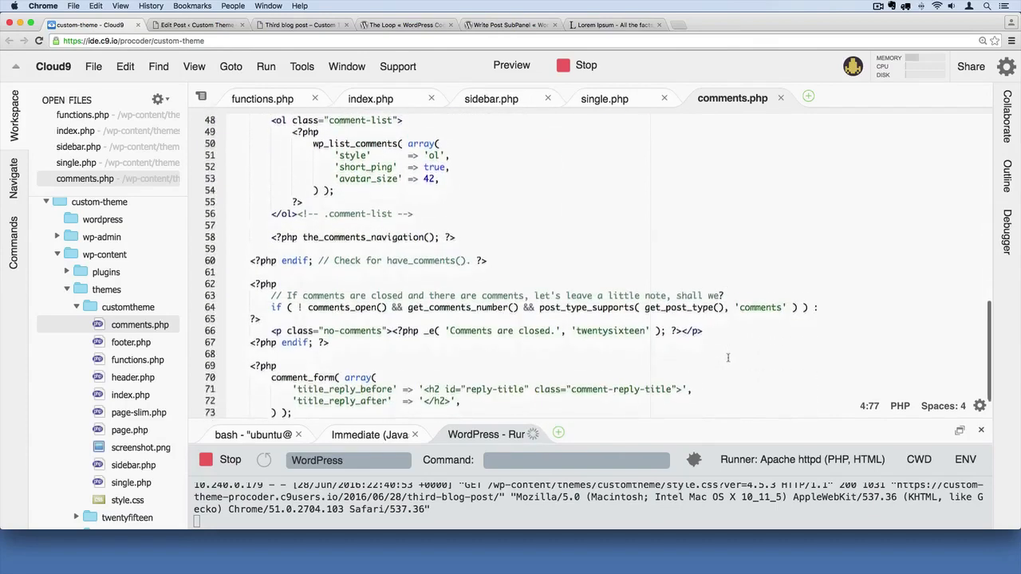
scroll("down", 3)
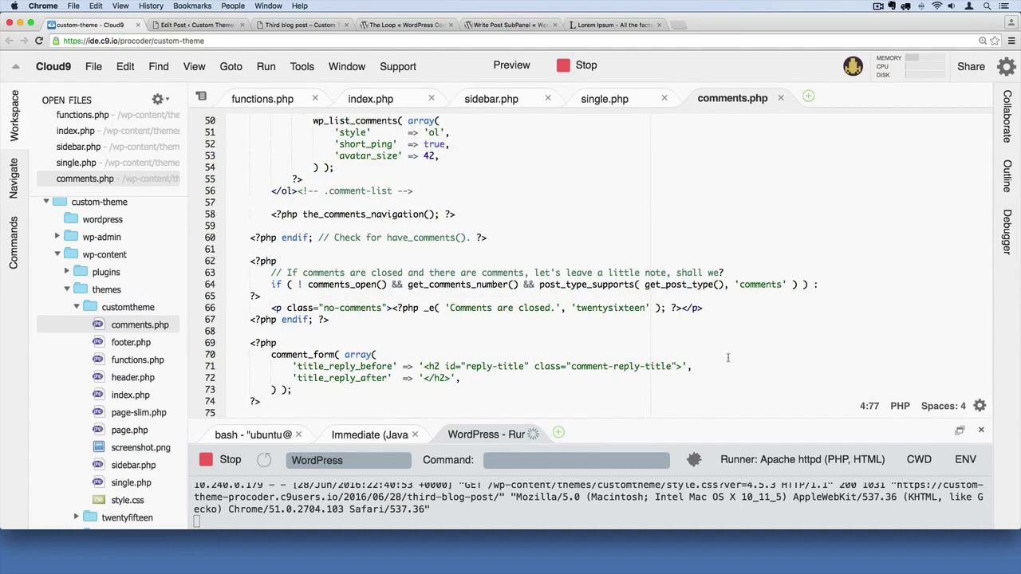
scroll("down", 3)
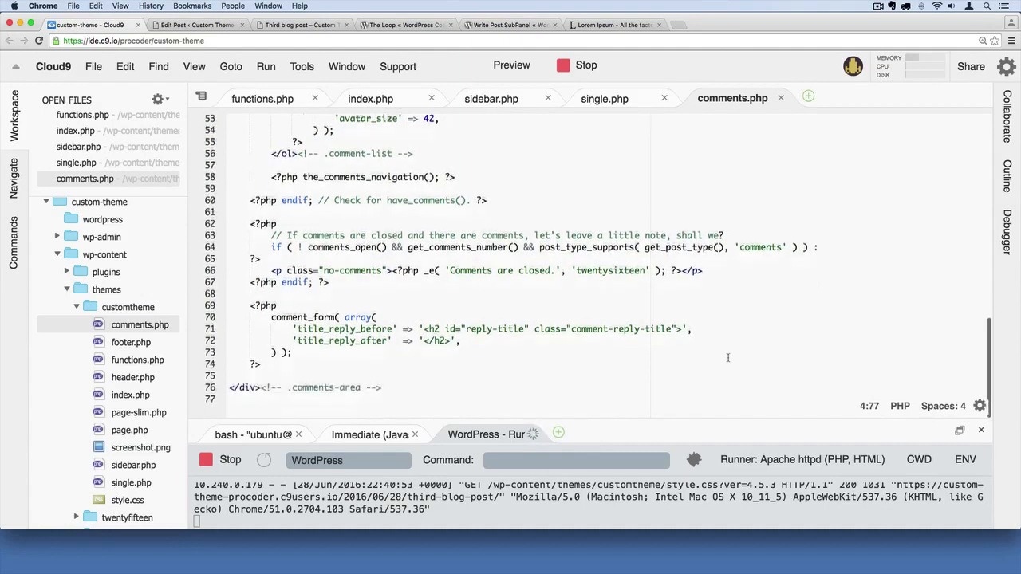
scroll("down", 3)
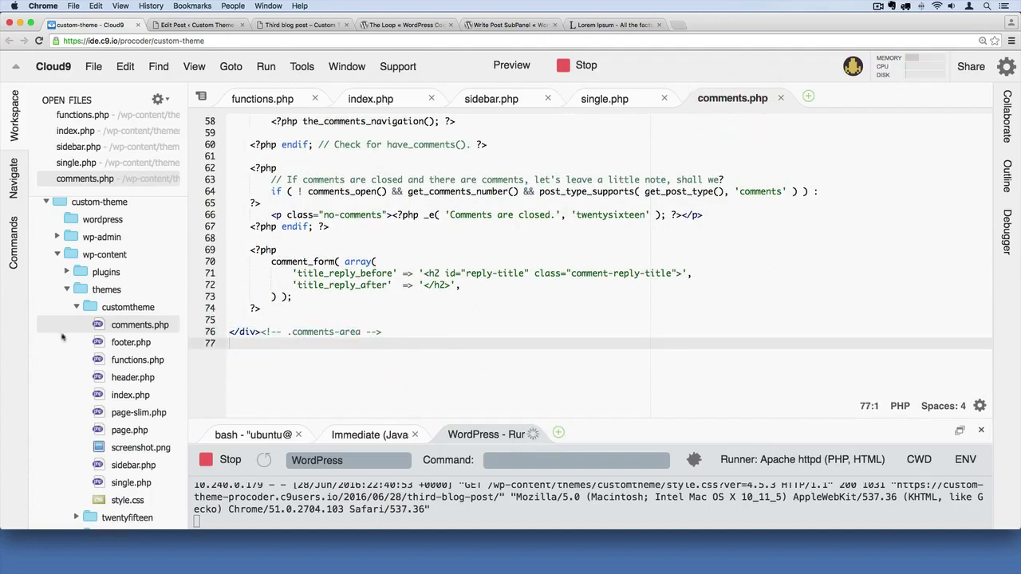
Step: Select the comments_template() call inside single.php's comments-open check
left_click(128, 306)
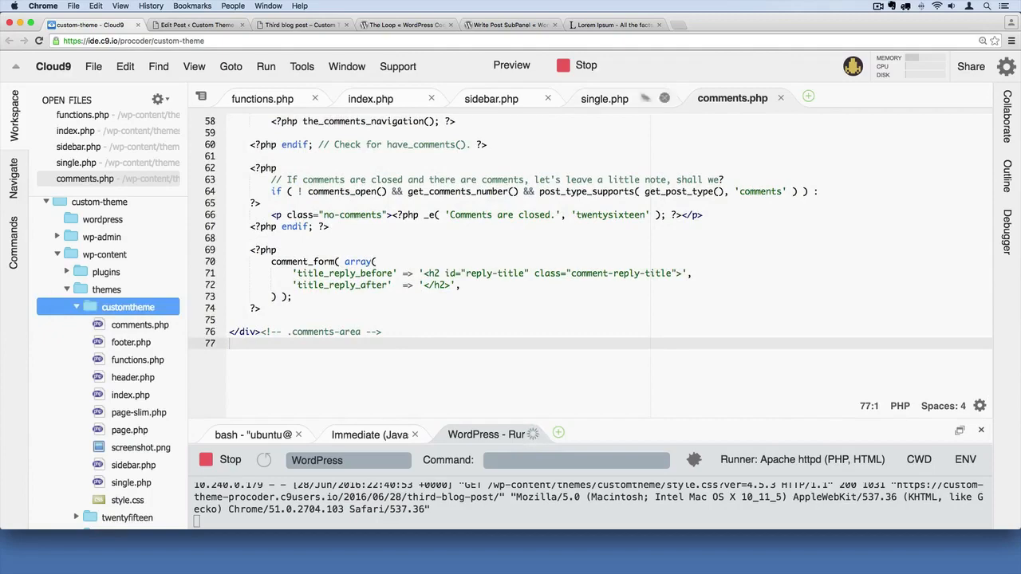
left_click(604, 98)
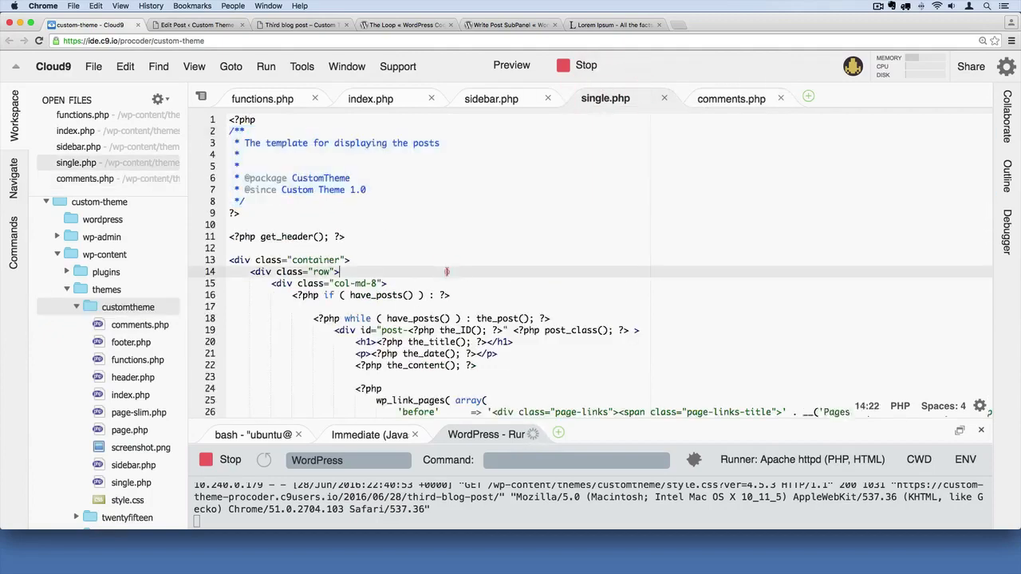
scroll("down", 3)
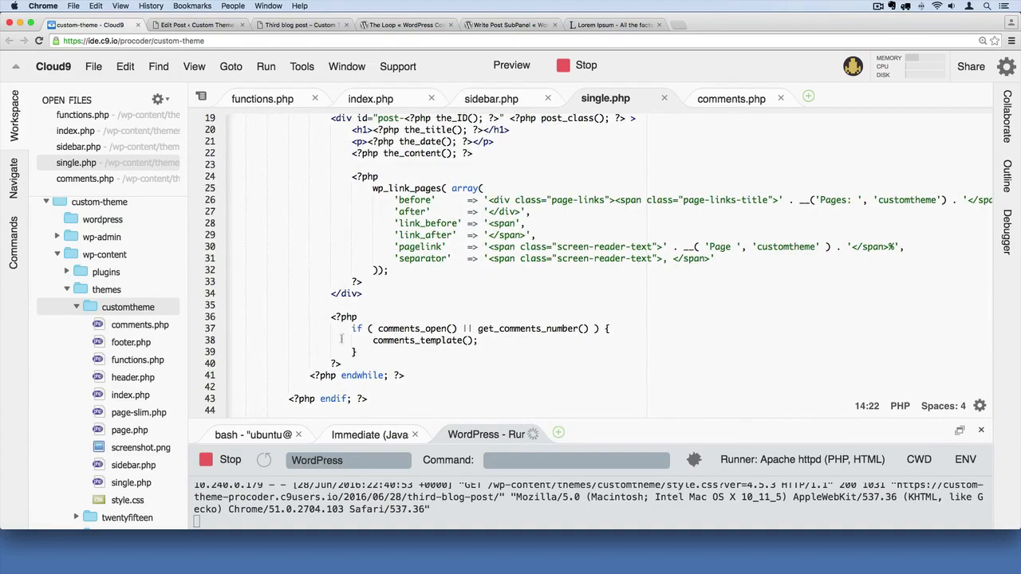
double_click(422, 340)
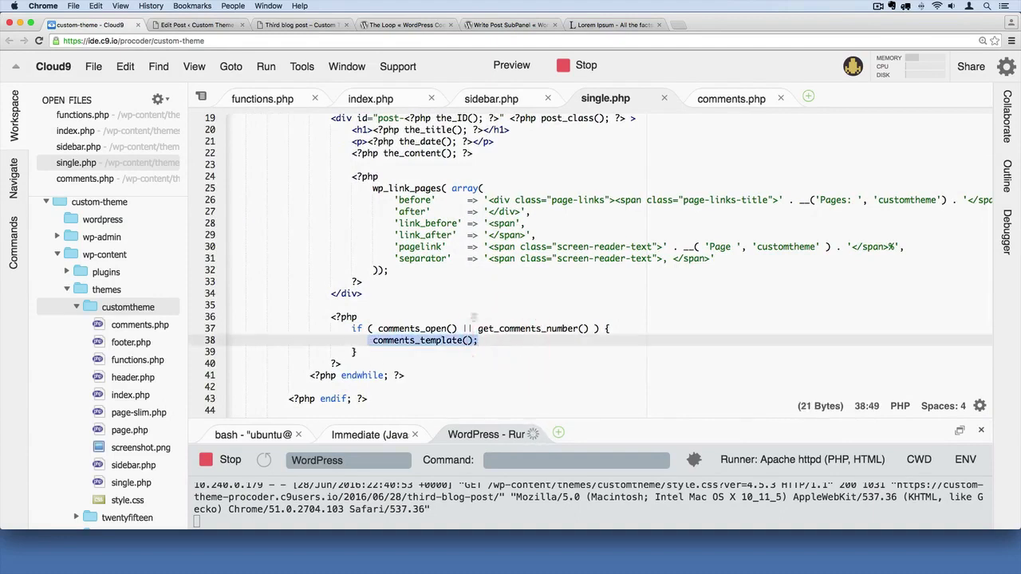